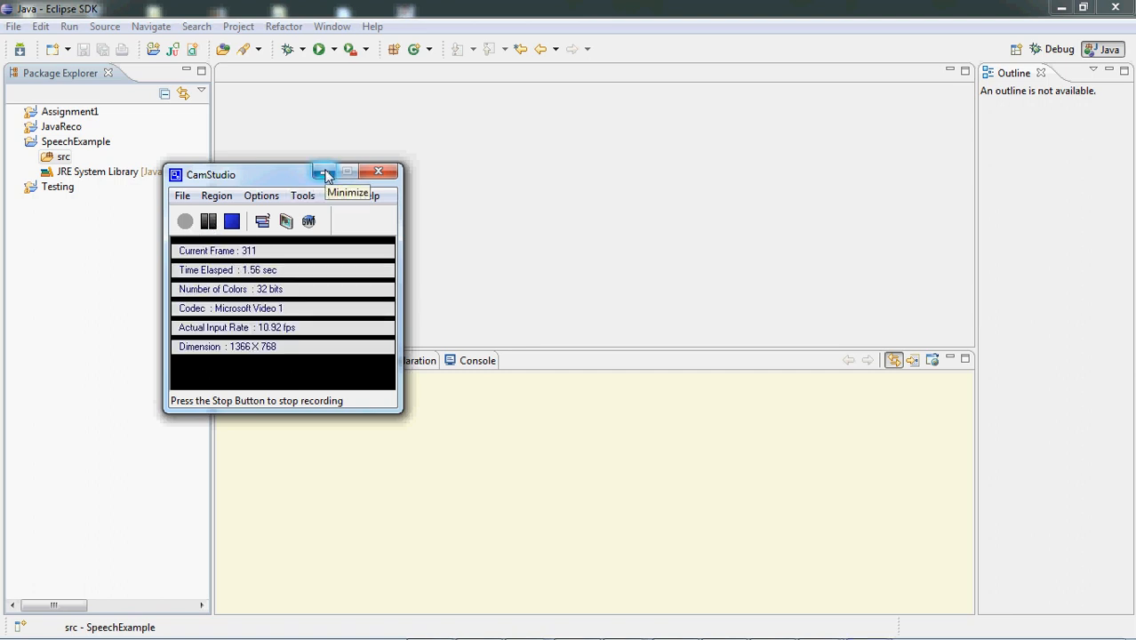
# - Add the jsapi, sphinx4, TIDIGITS and WSJ external jars to SpeechExample's build path
pyautogui.click(326, 171)
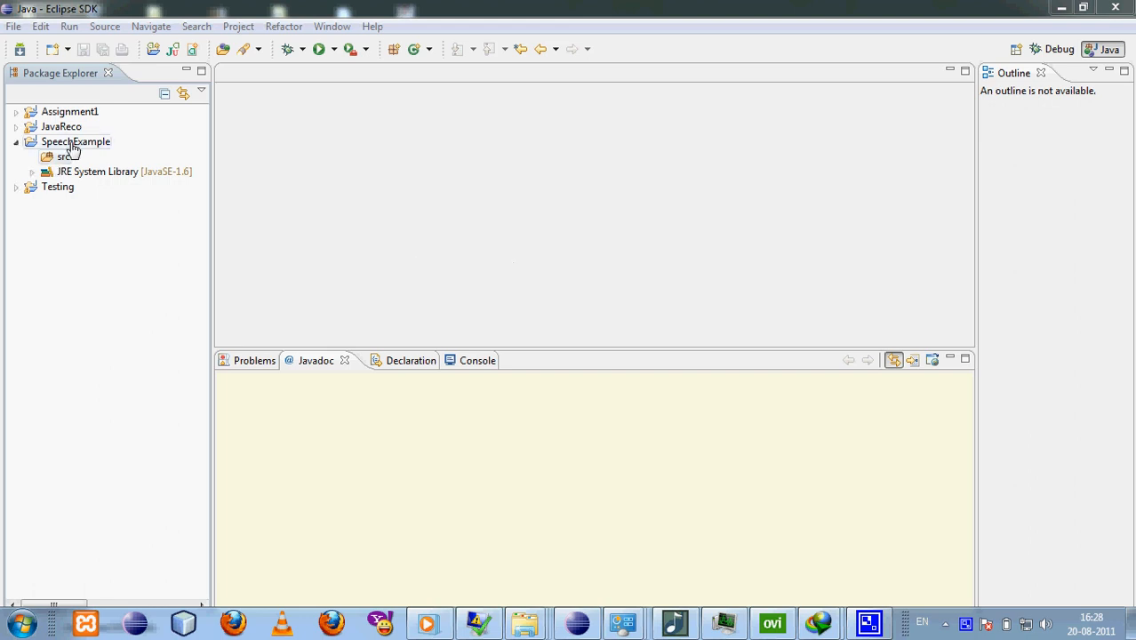
pyautogui.rightClick(75, 142)
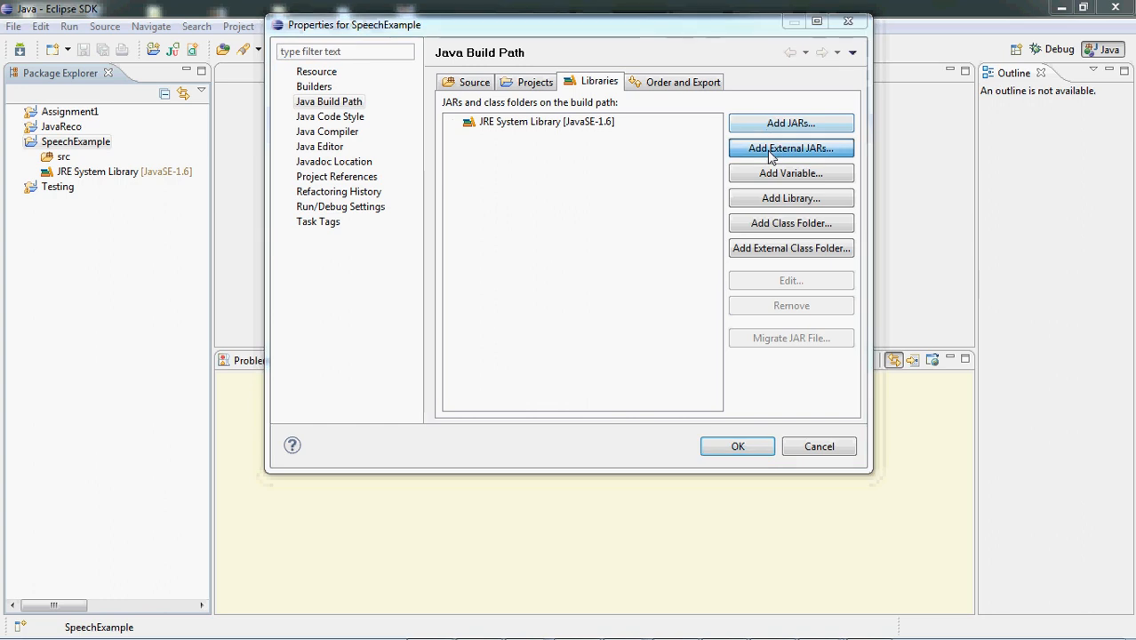
pyautogui.click(790, 148)
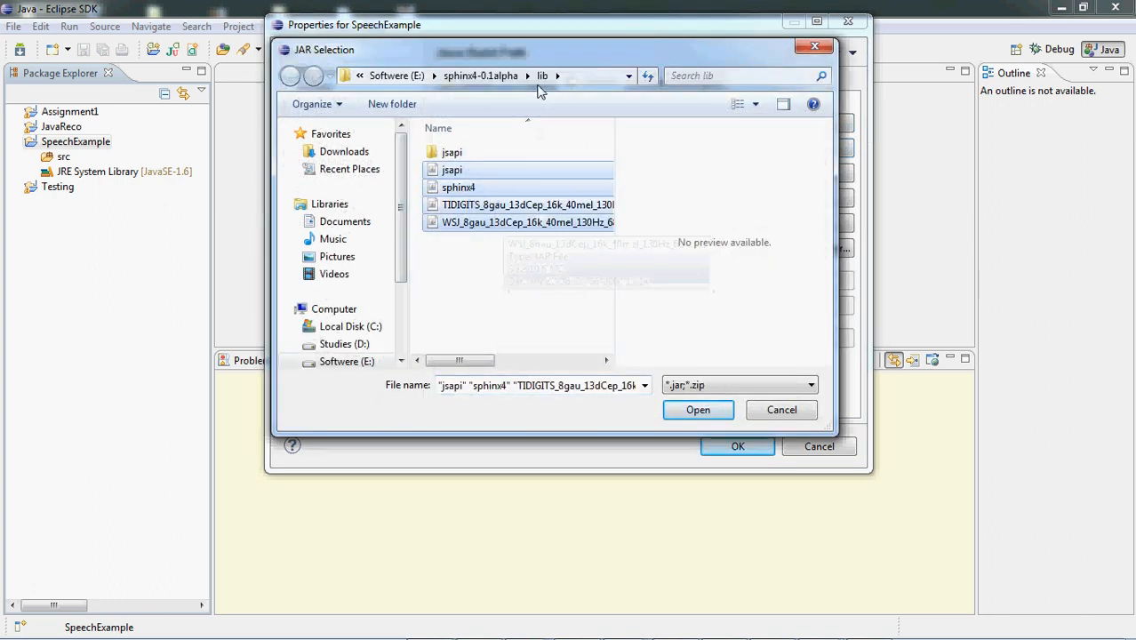
pyautogui.moveTo(548, 289)
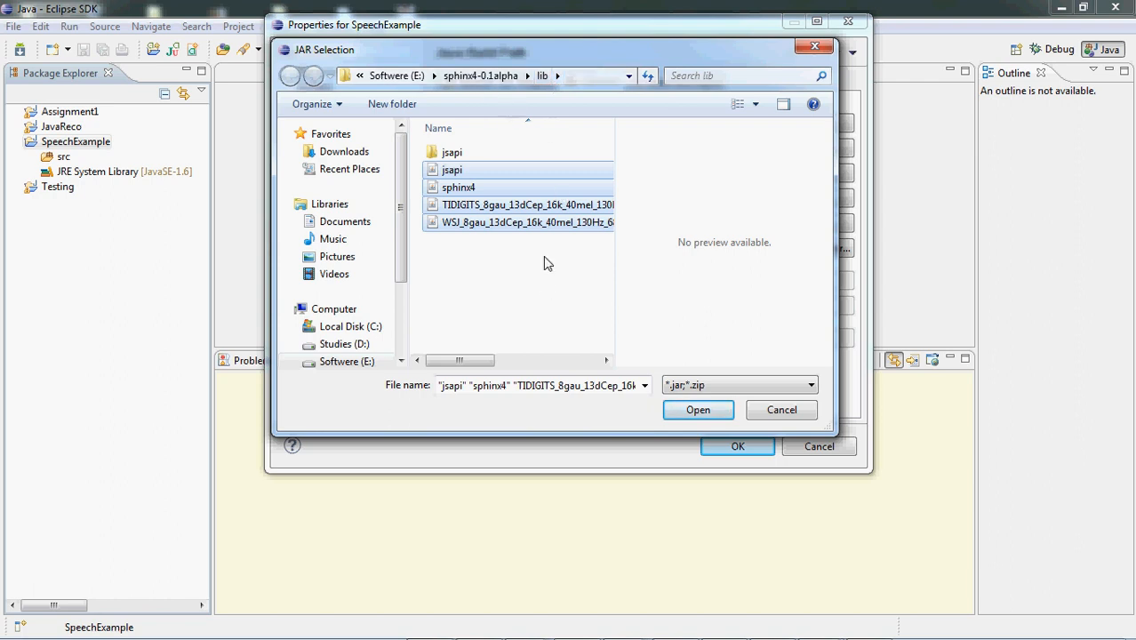
pyautogui.click(698, 409)
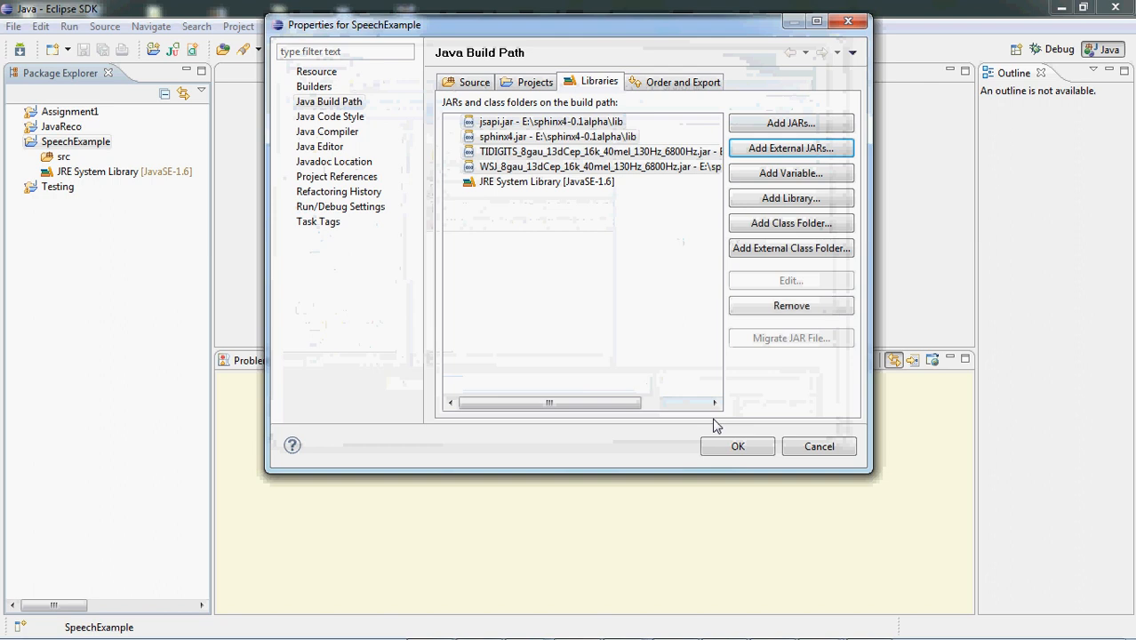
pyautogui.click(736, 444)
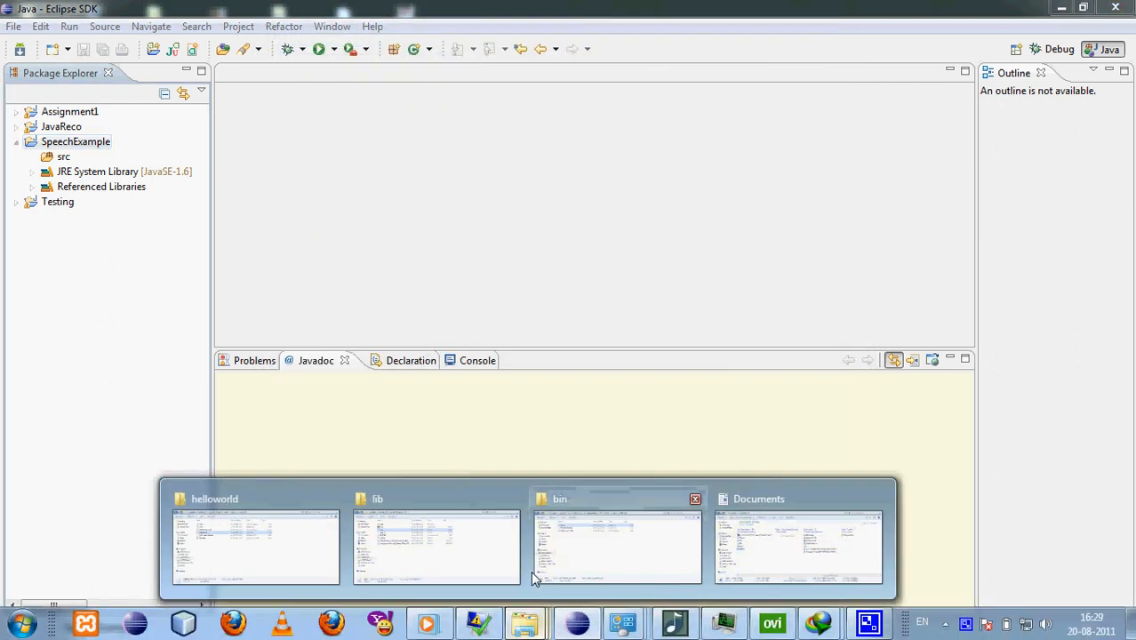
# - Show the sphinx4-0.1alpha lib folder and select the jsapi application, then the jsapi jar
pyautogui.click(435, 546)
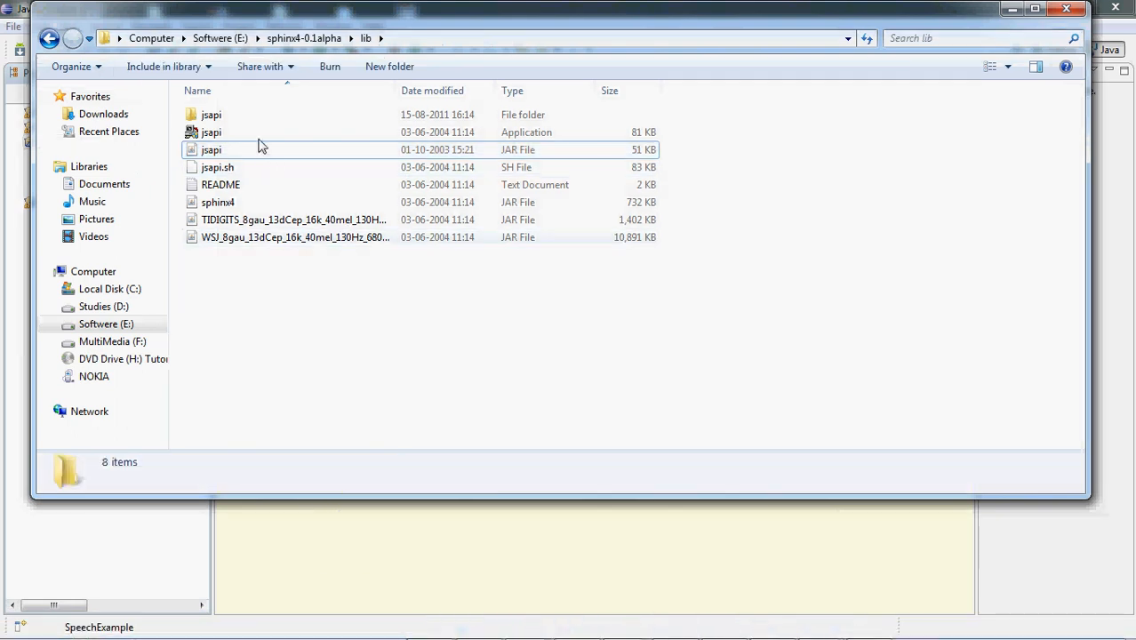
pyautogui.click(212, 132)
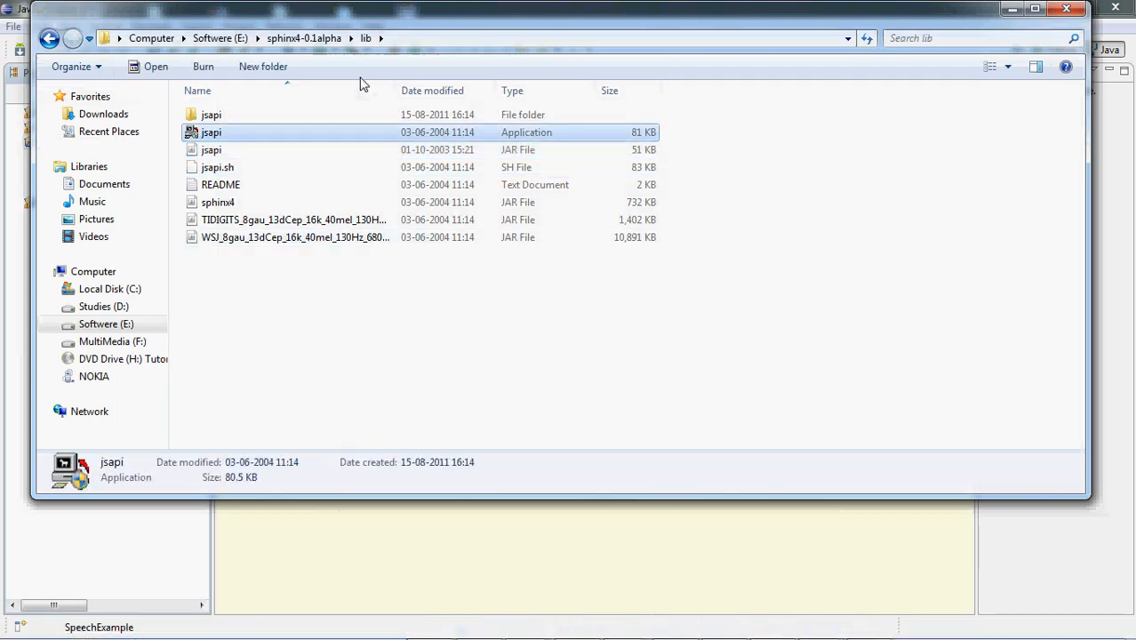
pyautogui.moveTo(252, 141)
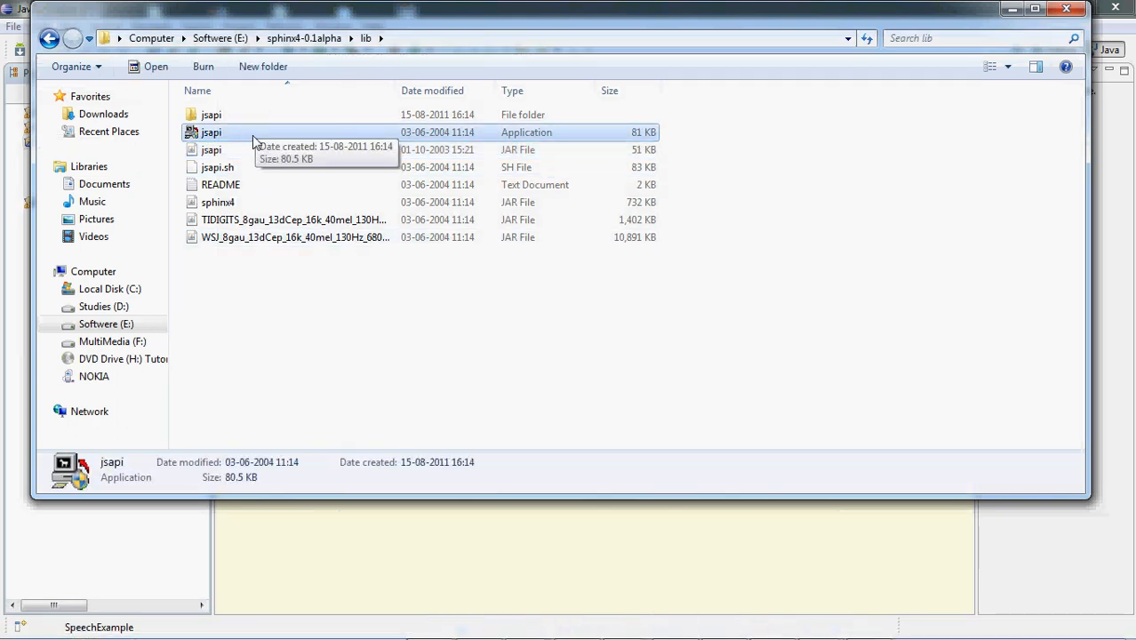
pyautogui.moveTo(388, 27)
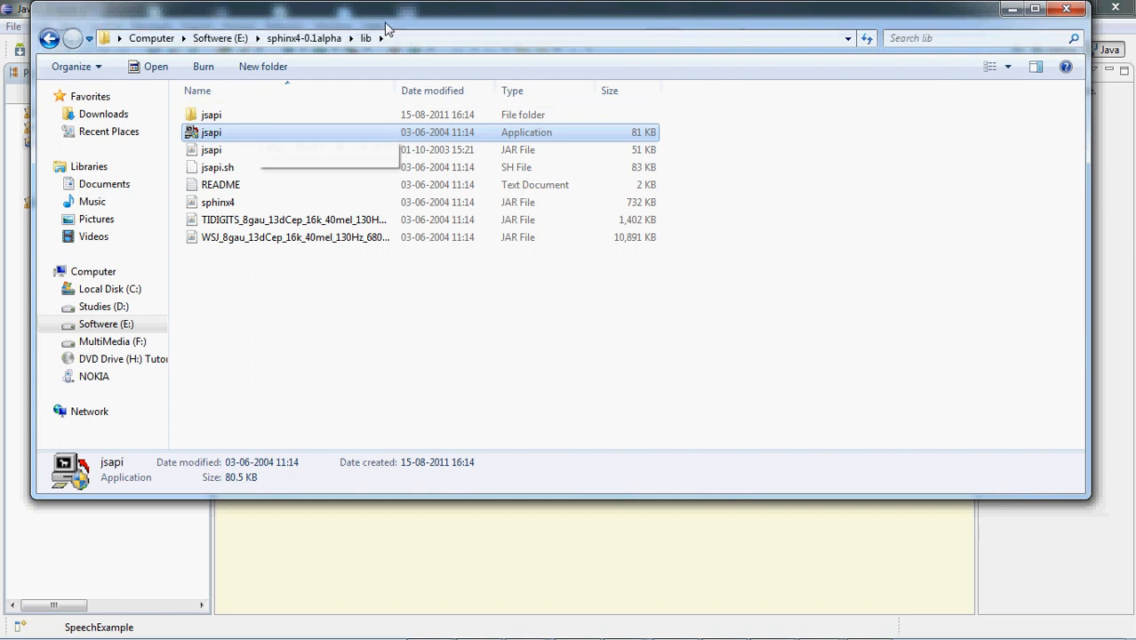
pyautogui.moveTo(341, 139)
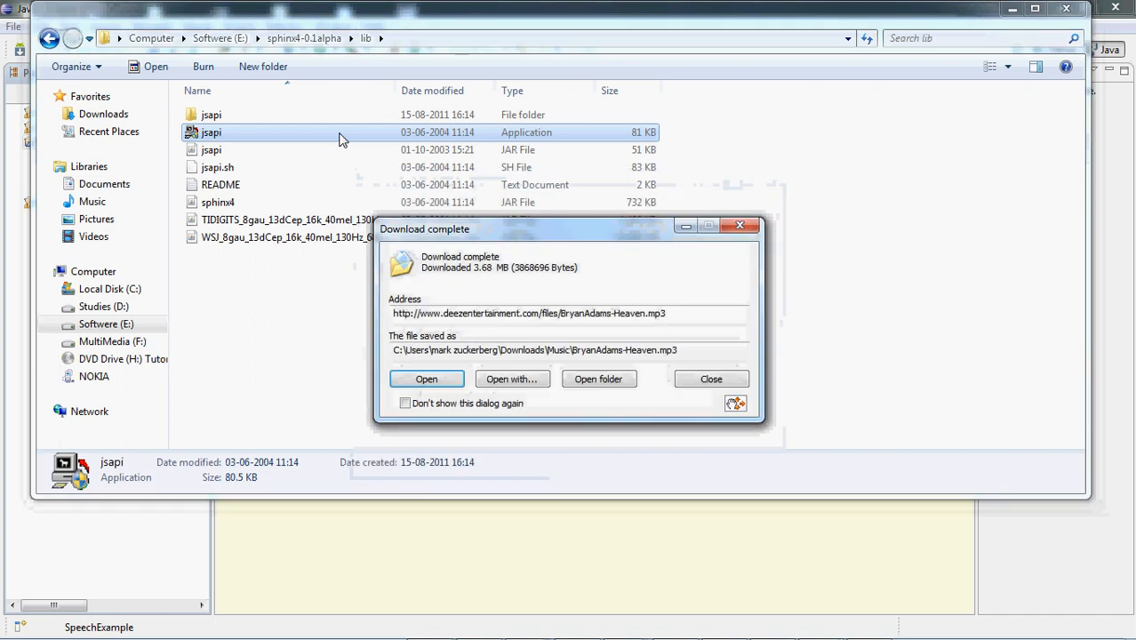
pyautogui.click(711, 379)
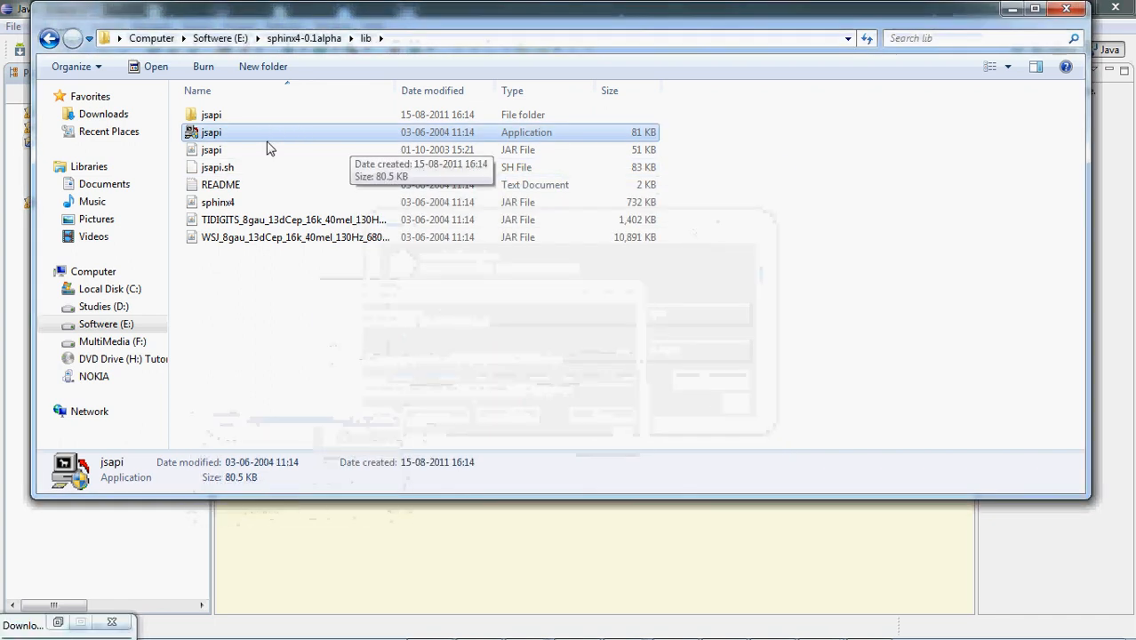
pyautogui.click(212, 149)
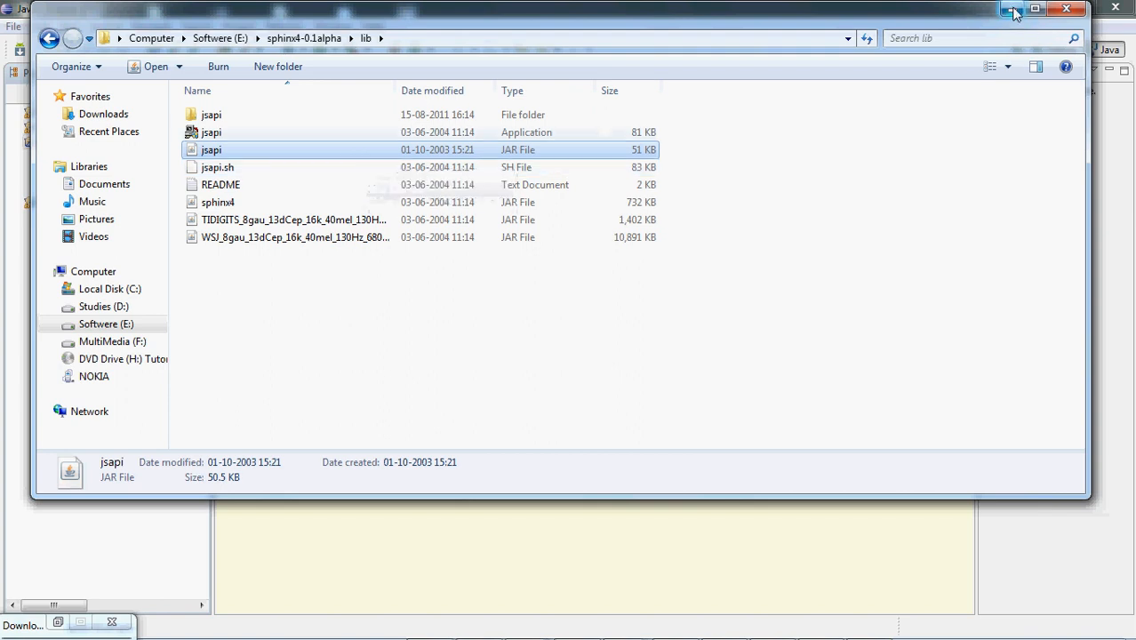
# - Create a new class named HelloWorld in SpeechExample's src folder
pyautogui.click(1013, 11)
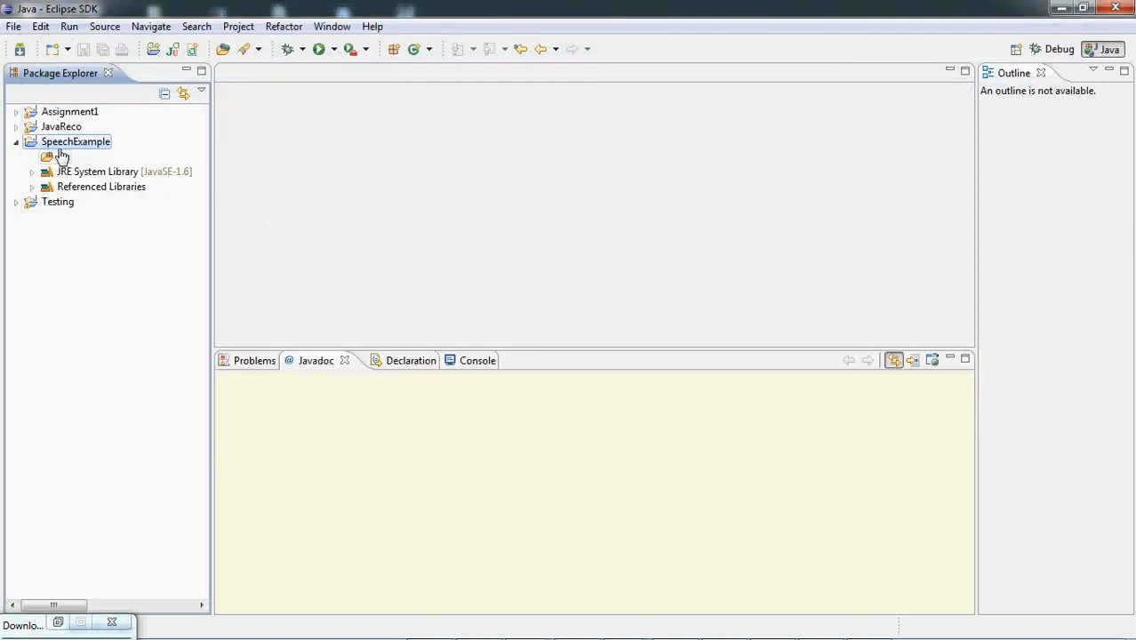
pyautogui.rightClick(63, 156)
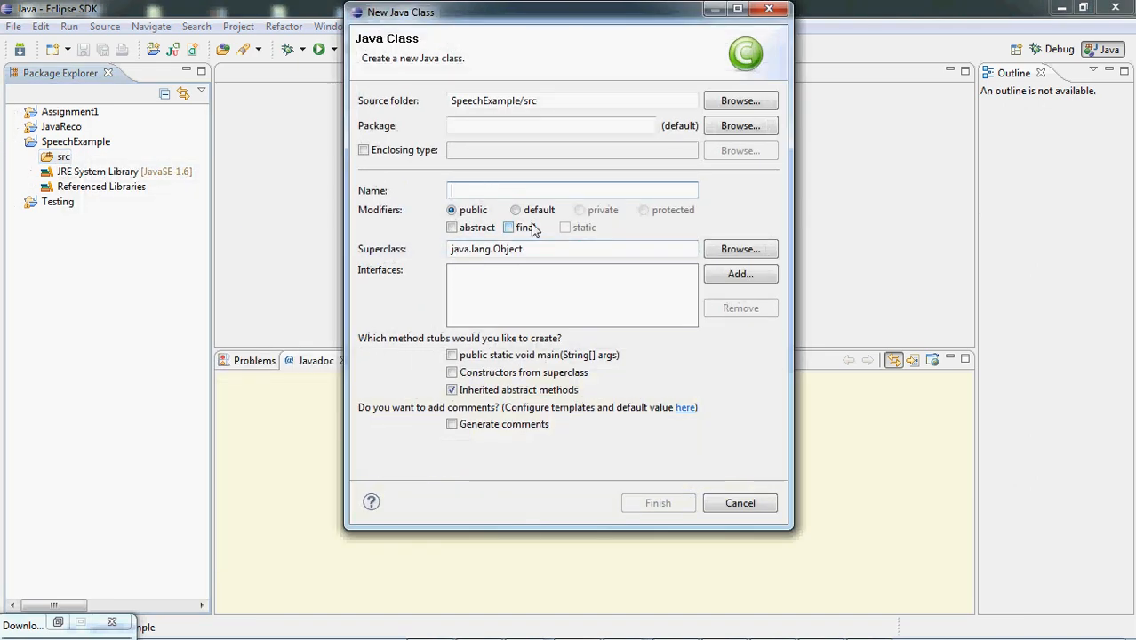
pyautogui.write('He')
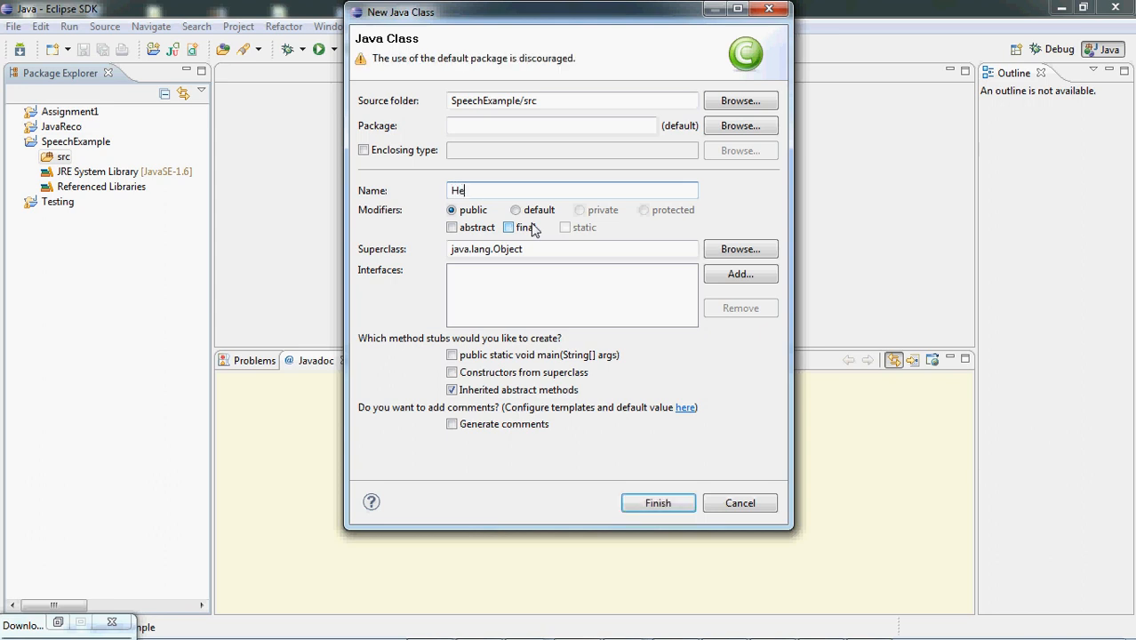
pyautogui.write('lloWor')
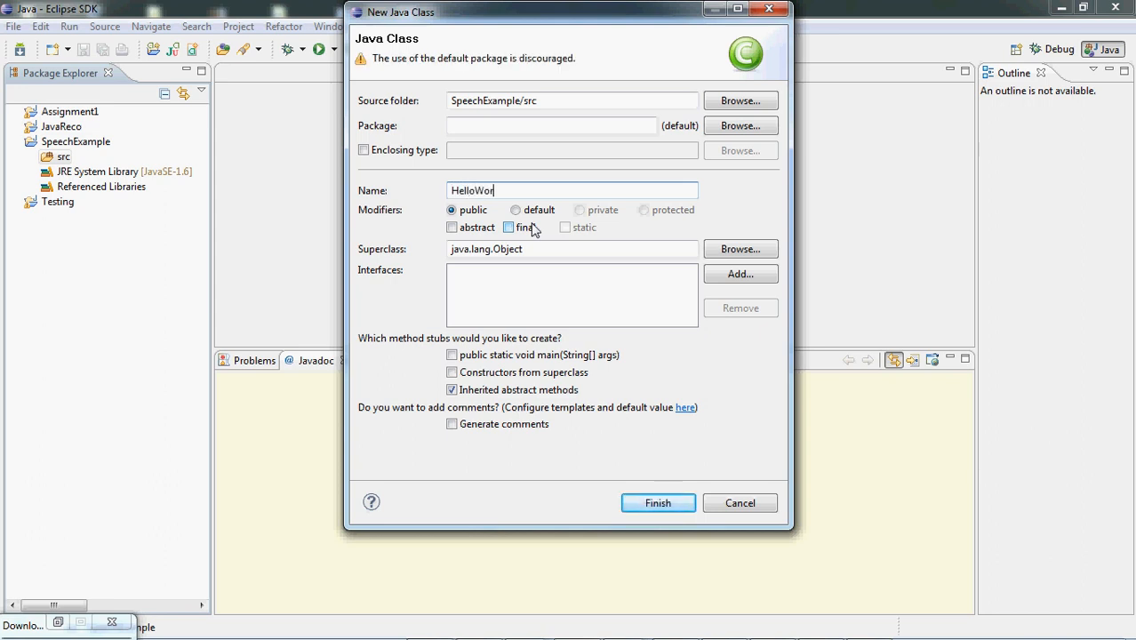
pyautogui.click(658, 501)
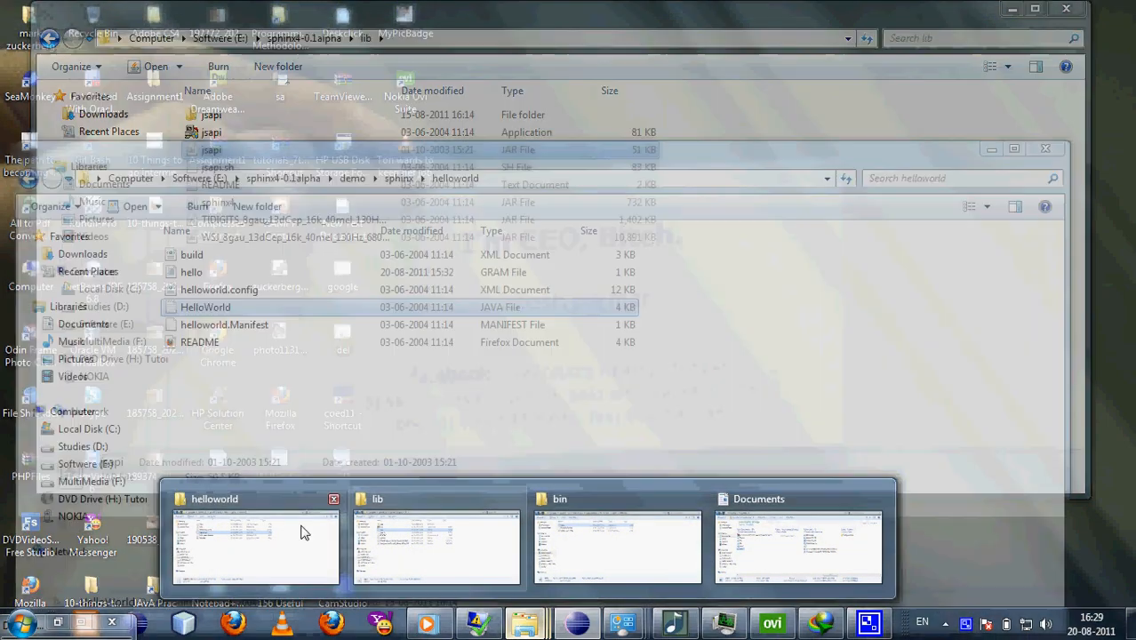
# - Paste the demo HelloWorld code and move the file to package demo.sphinx.helloworld
pyautogui.click(256, 548)
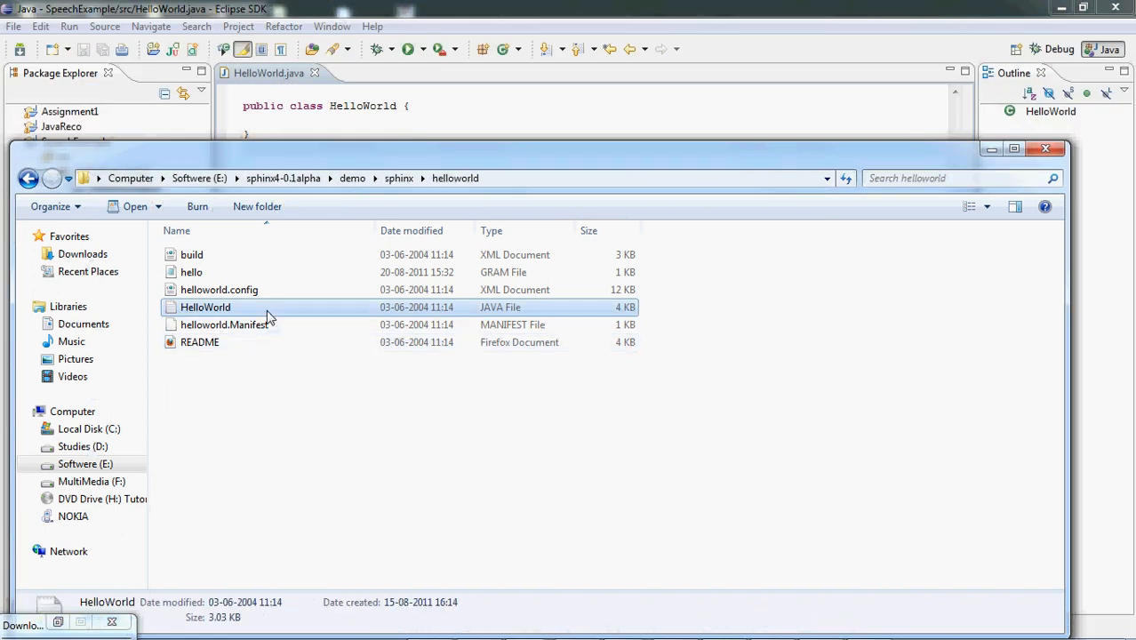
pyautogui.doubleClick(206, 306)
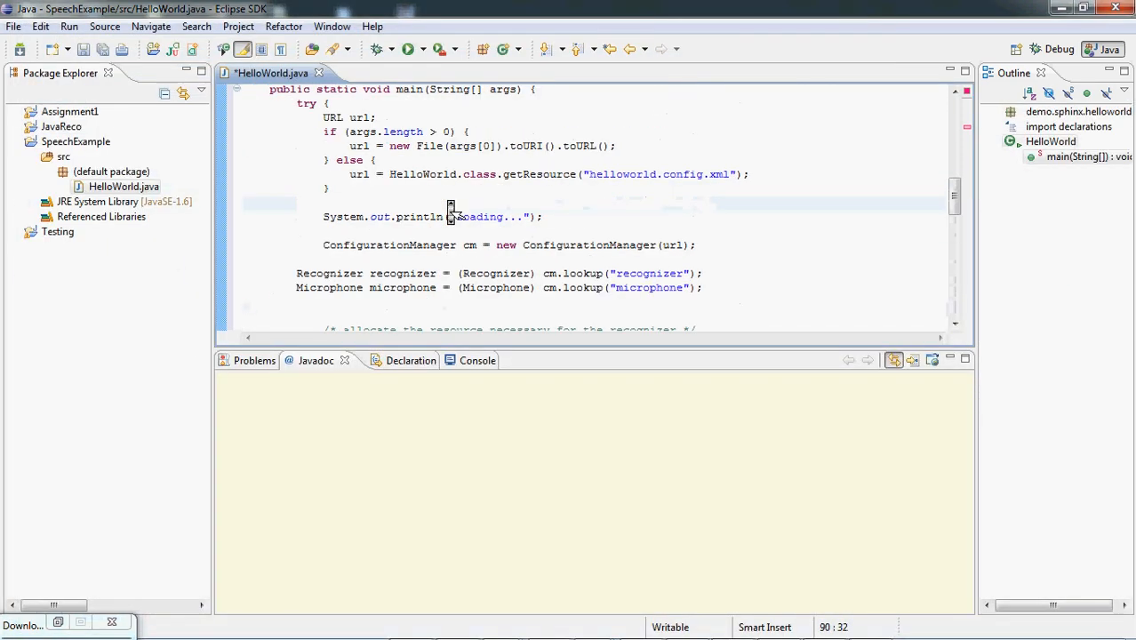
pyautogui.scroll(3)
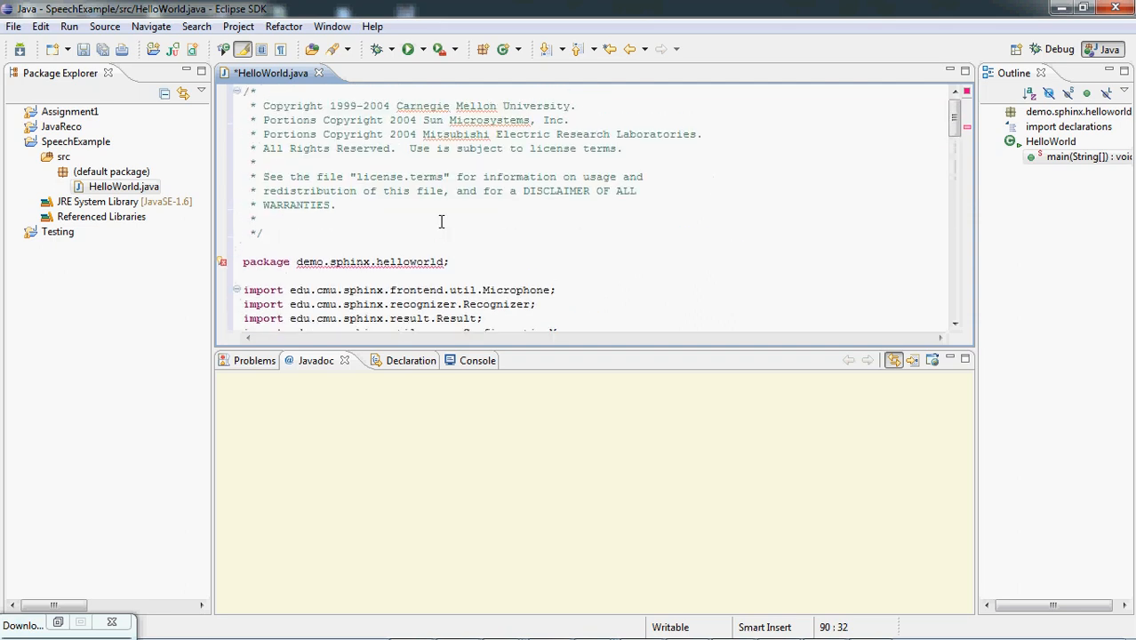
pyautogui.click(222, 262)
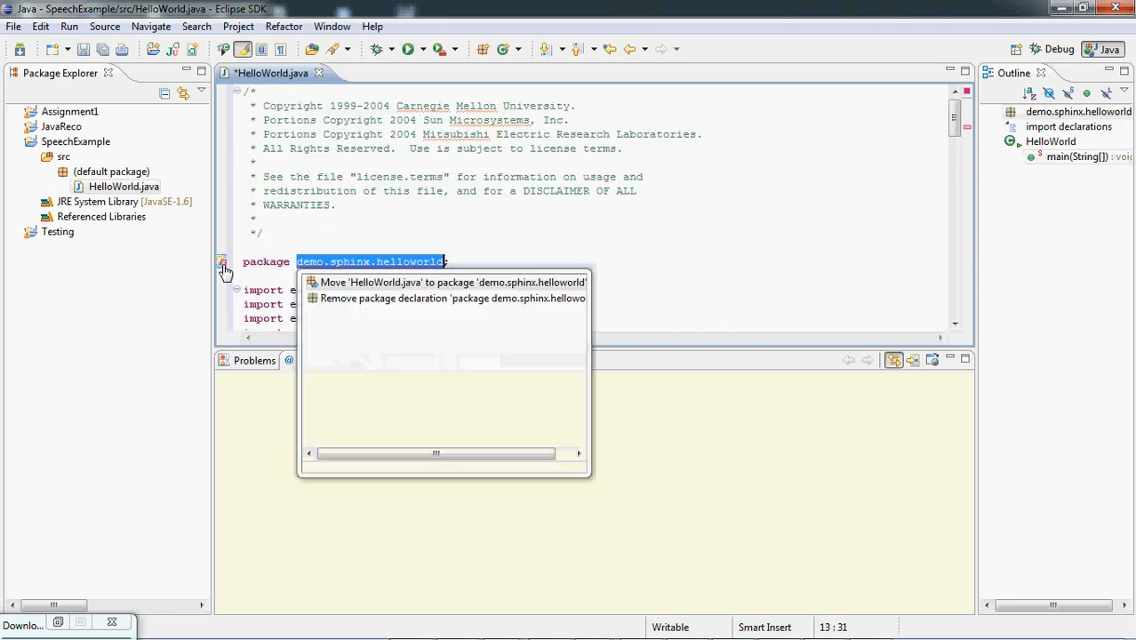
pyautogui.click(452, 281)
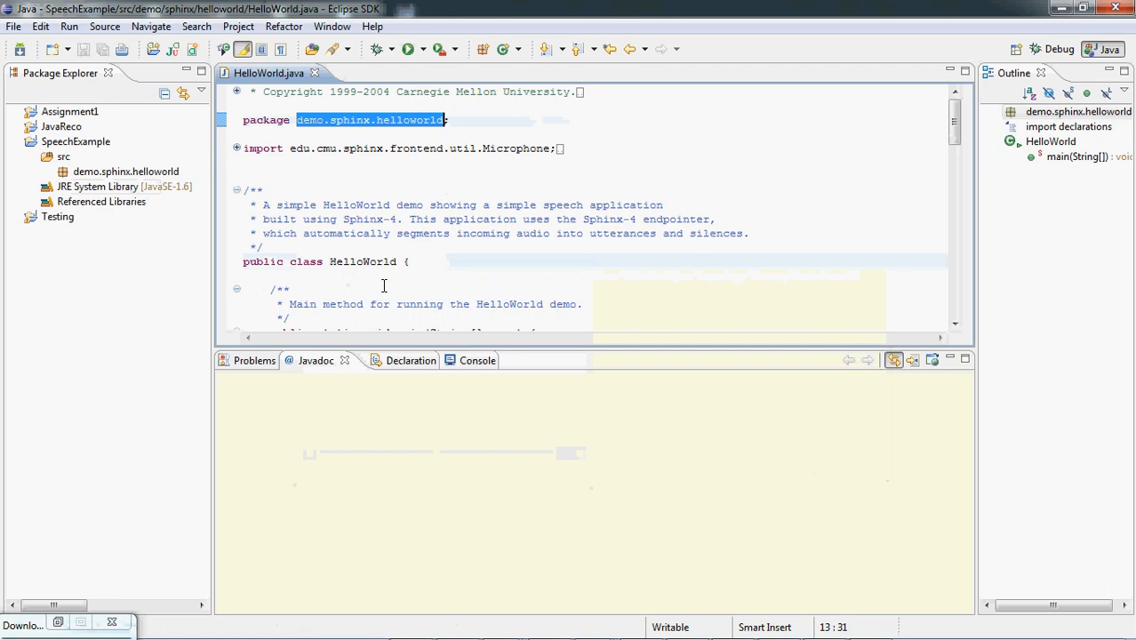
pyautogui.moveTo(501, 623)
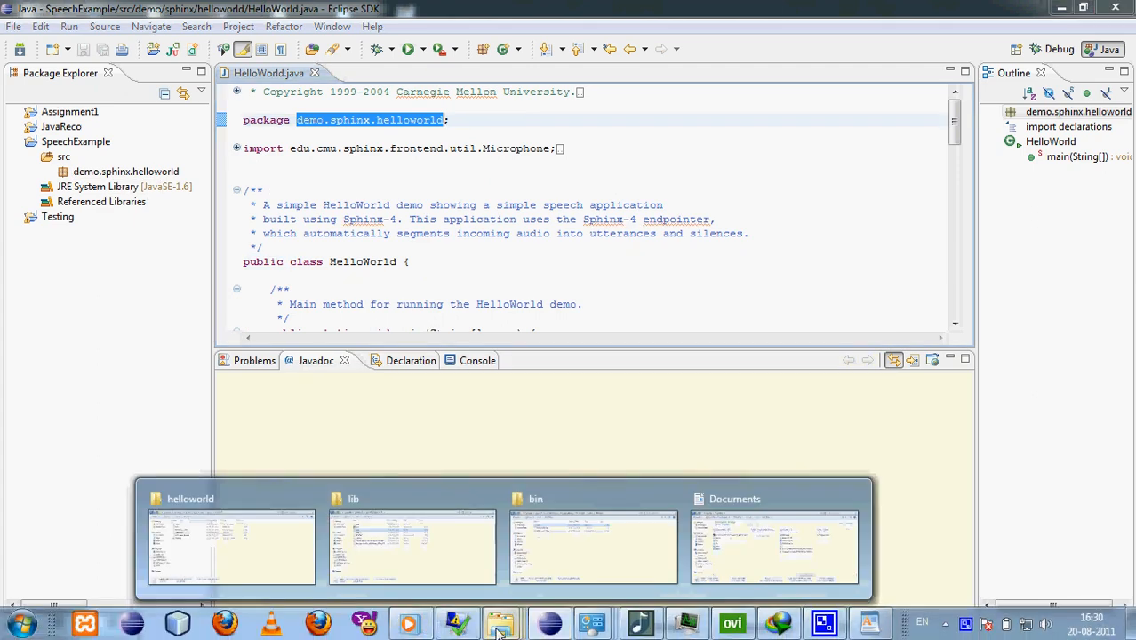
# - Copy build.xml, helloworld.config.xml and helloworld.Manifest into the SpeechExample project
pyautogui.click(231, 546)
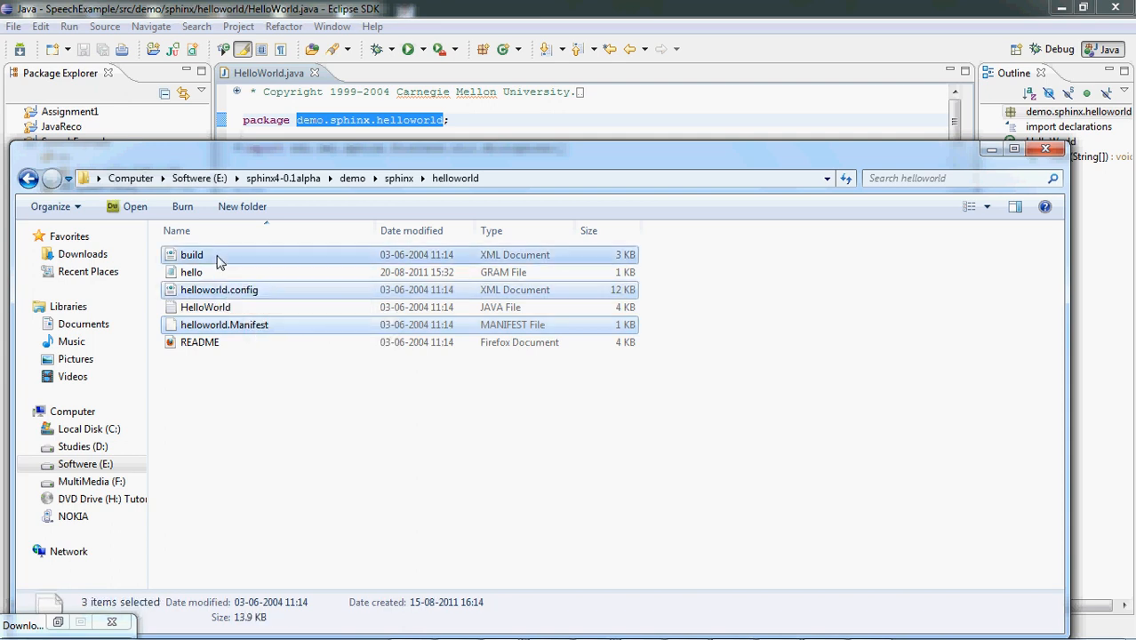
pyautogui.click(1046, 150)
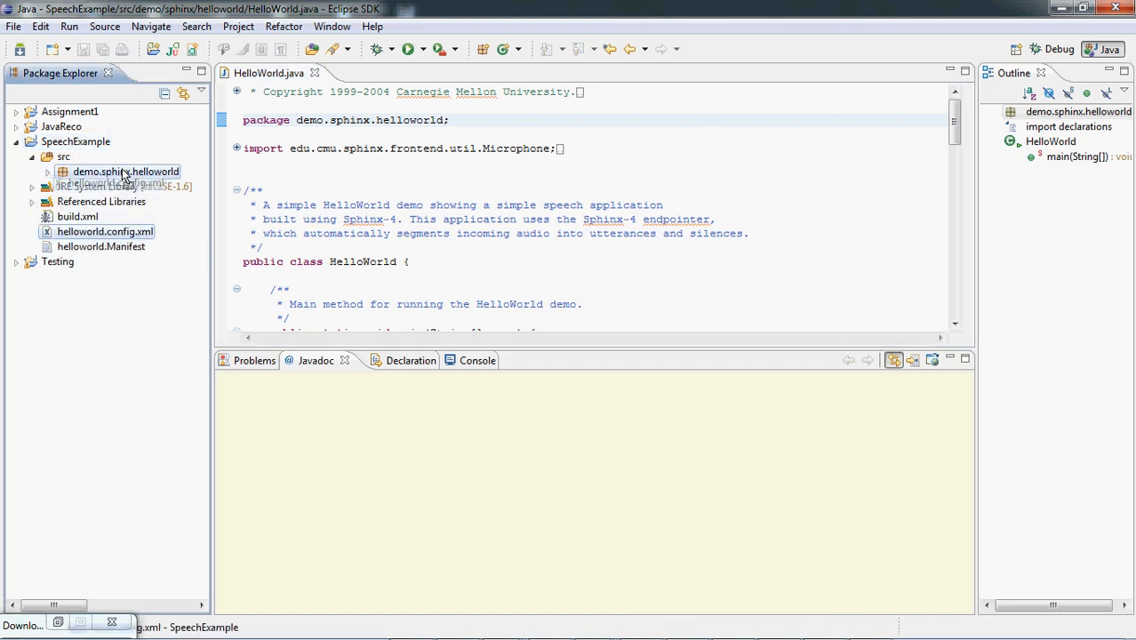
# - Create a new Java application launch configuration for HelloWorld.java
pyautogui.click(48, 171)
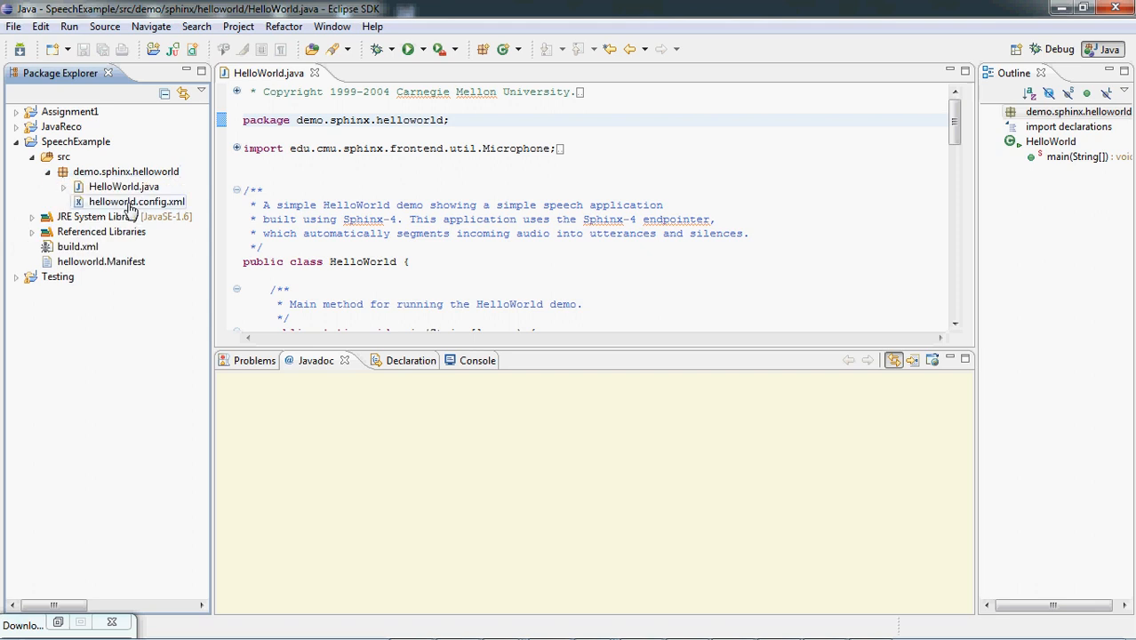
pyautogui.click(124, 187)
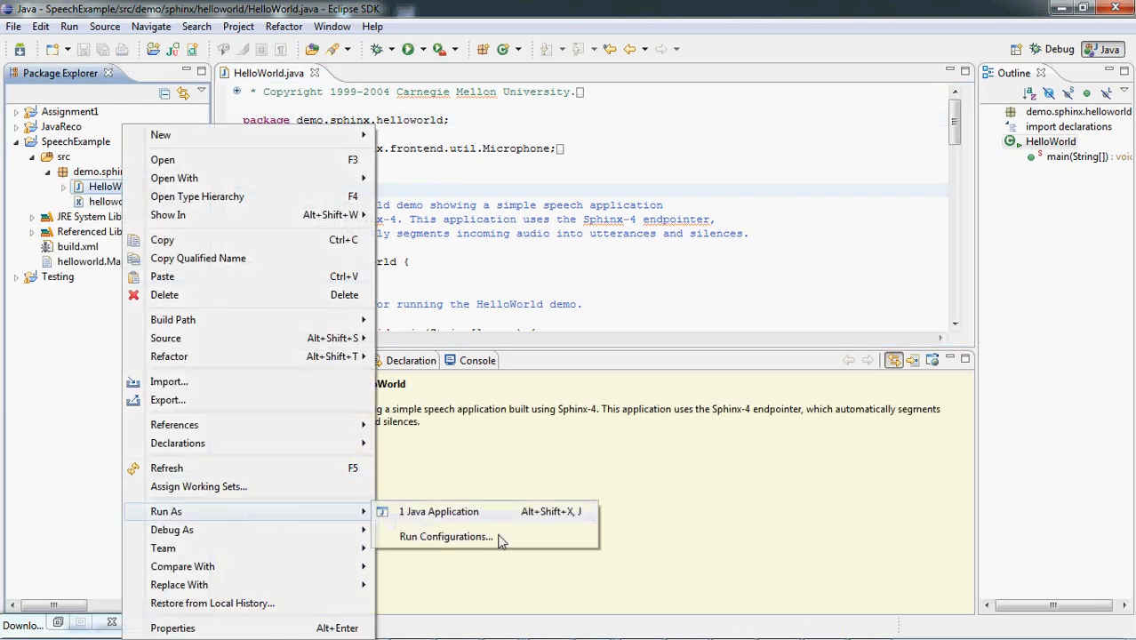
pyautogui.click(444, 537)
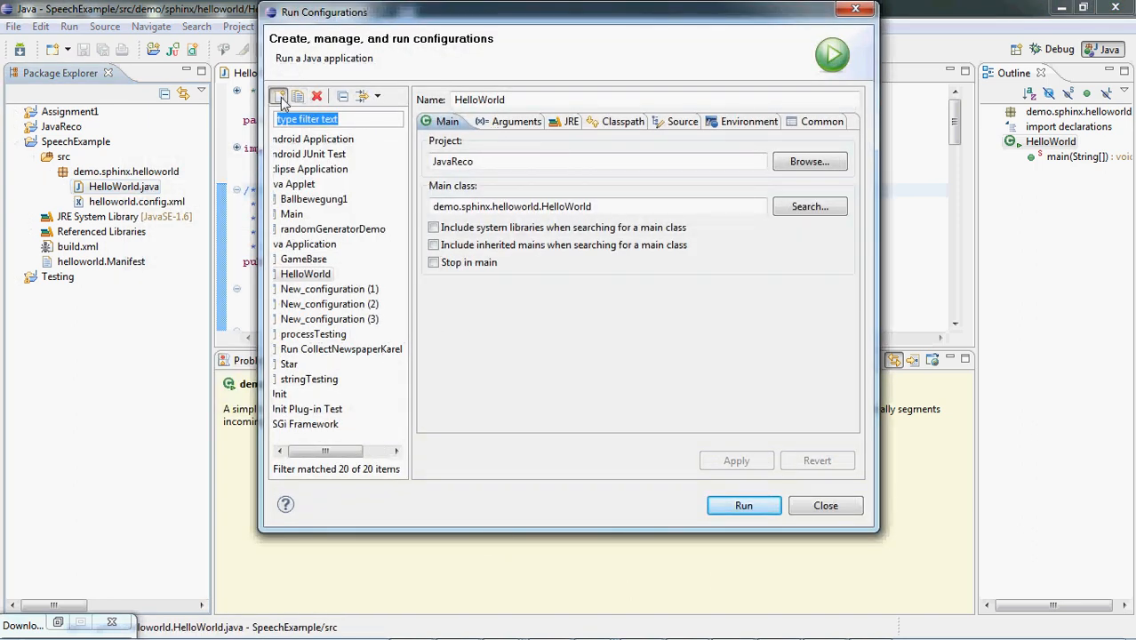
pyautogui.click(277, 96)
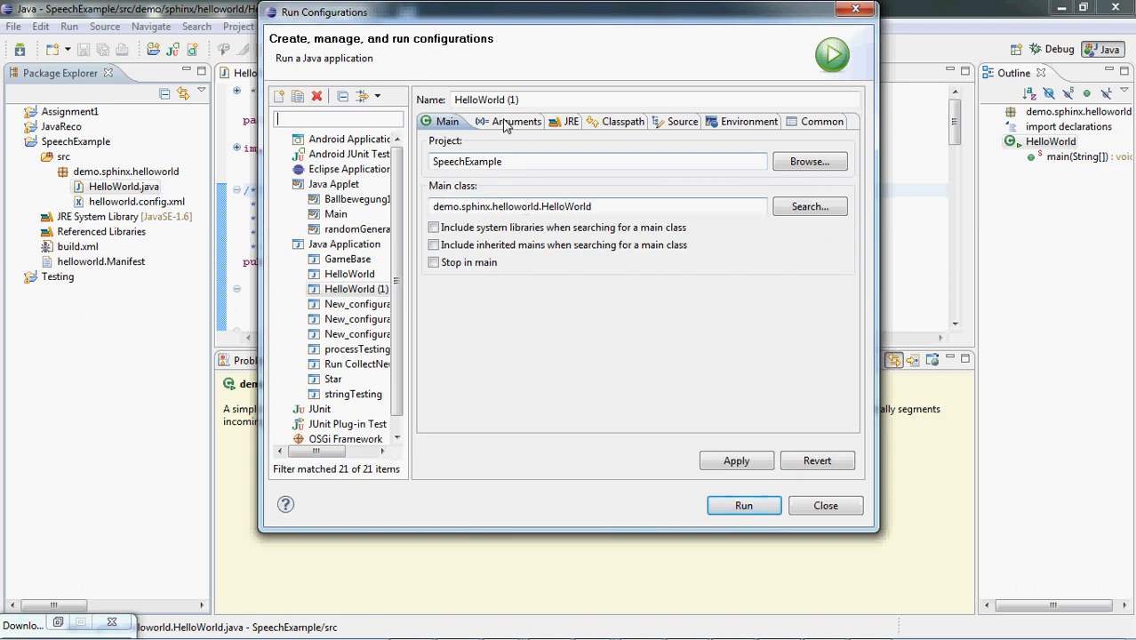
# - Set the VM argument -mx256m and launch the HelloWorld configuration
pyautogui.click(516, 121)
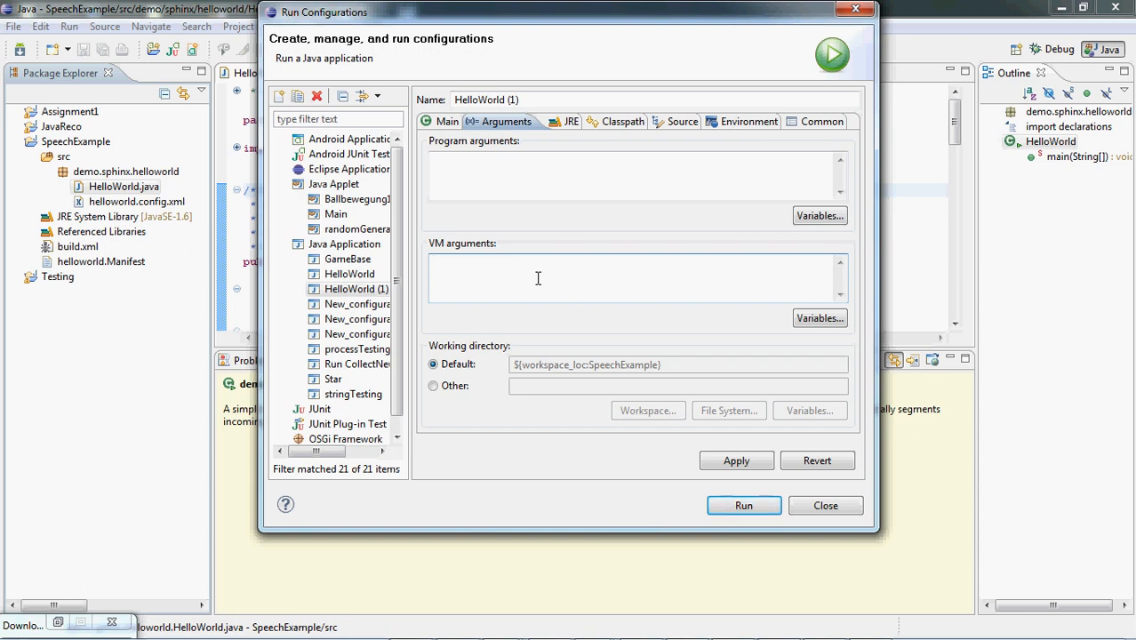
pyautogui.write('-')
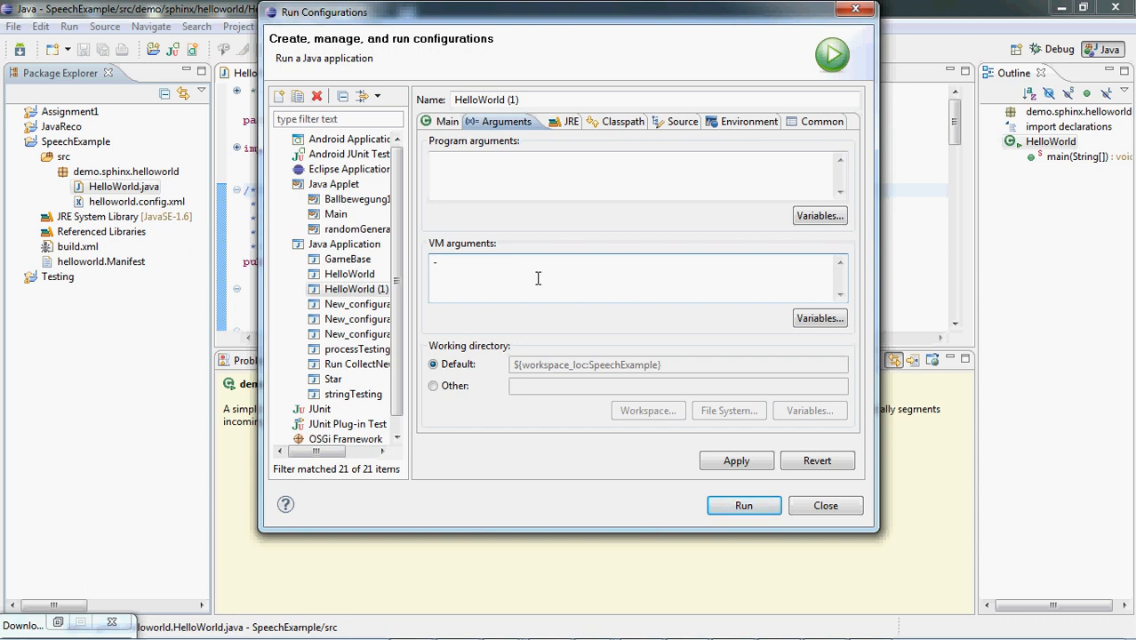
pyautogui.write('mx256m')
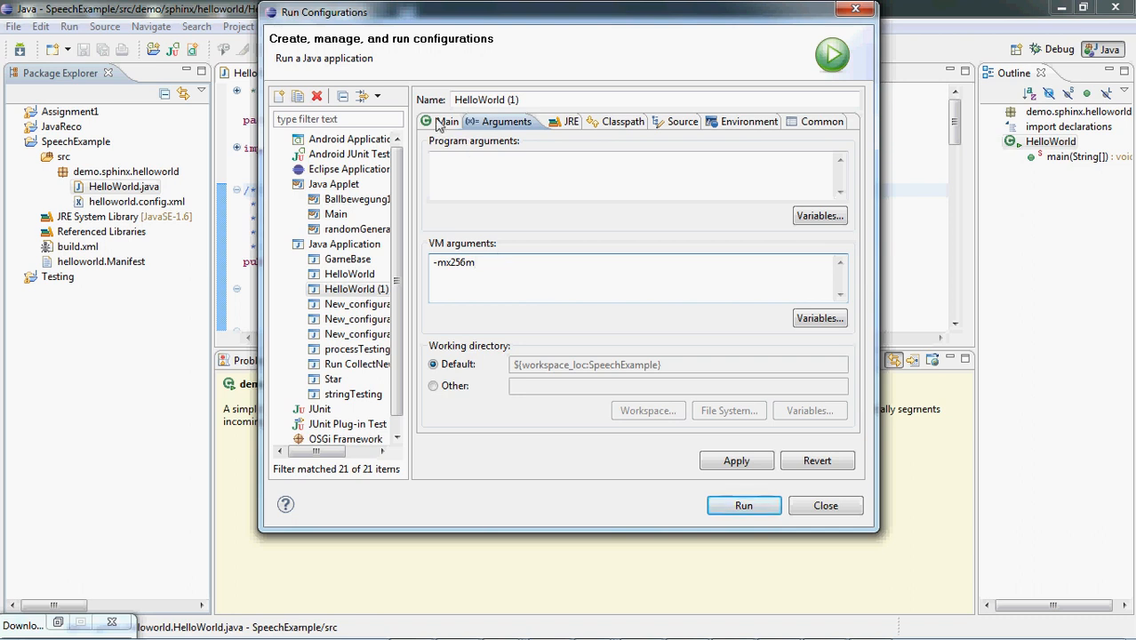
pyautogui.click(445, 121)
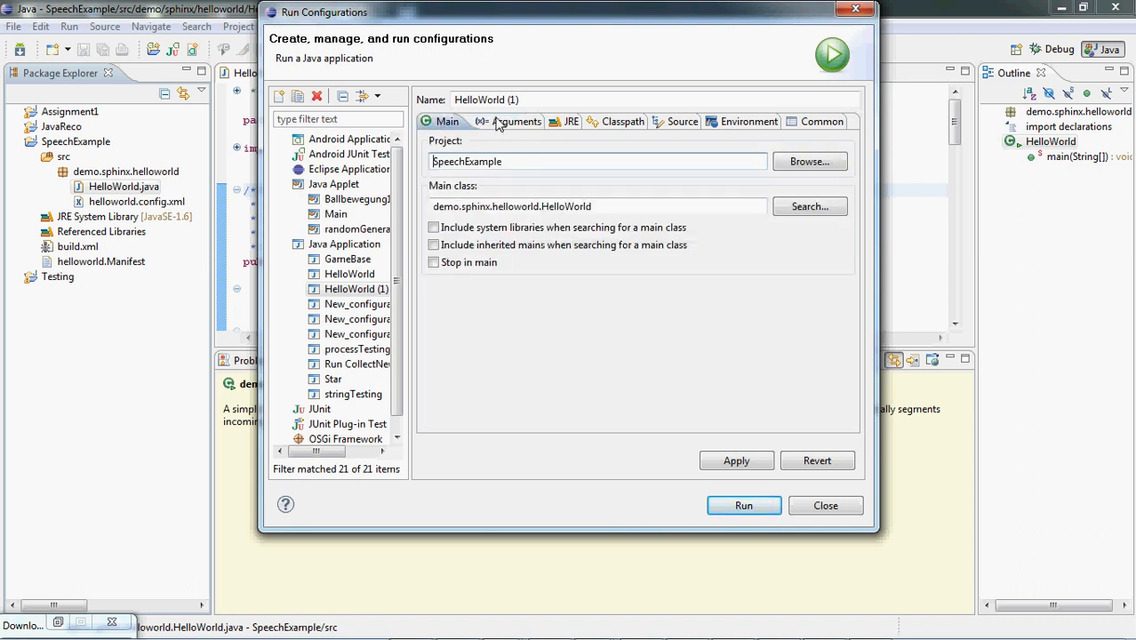
pyautogui.click(743, 505)
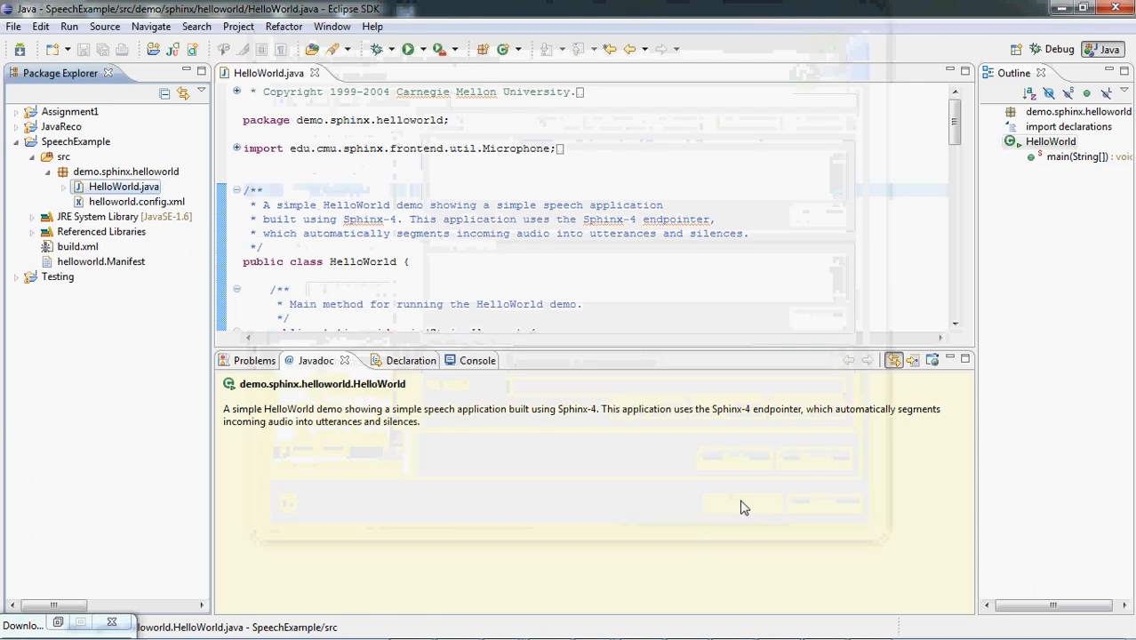
# - View the console's FileNotFound error for hello.gram after HelloWorld runs
pyautogui.click(406, 49)
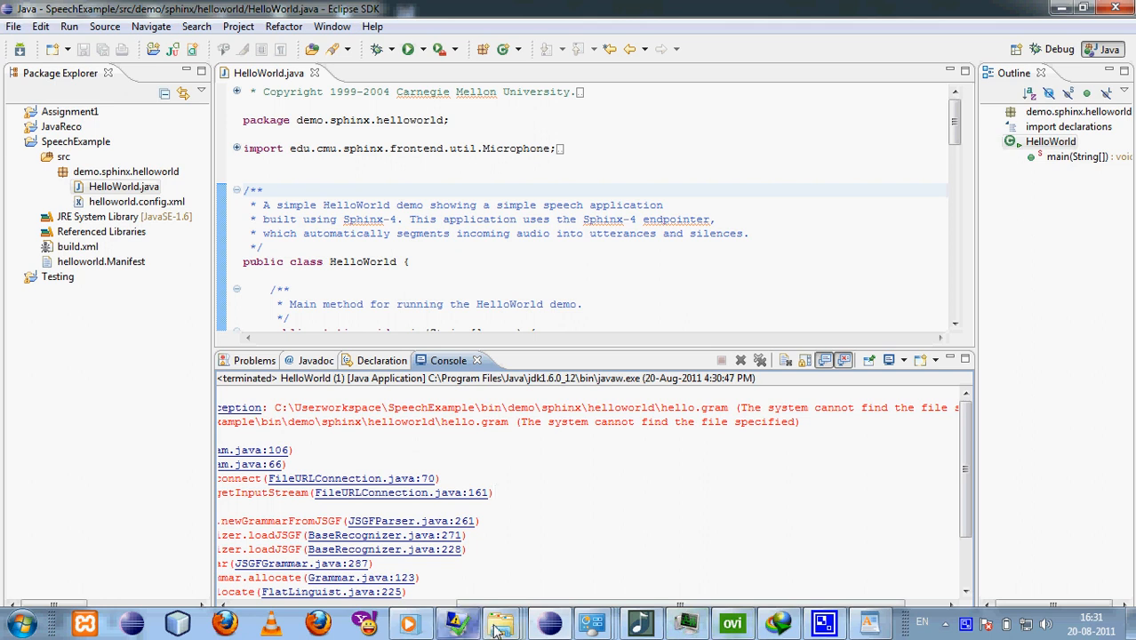
# - Locate hello.gram in the demo folder and browse bin's demo/sphinx/helloworld folder, then return to Eclipse
pyautogui.click(501, 622)
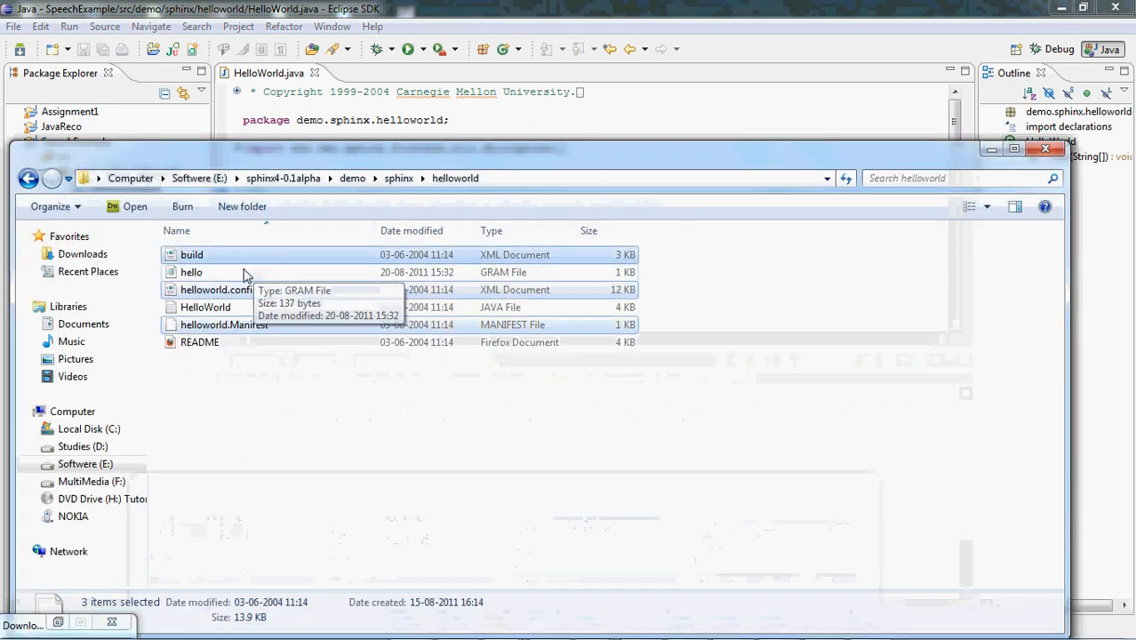
pyautogui.click(192, 272)
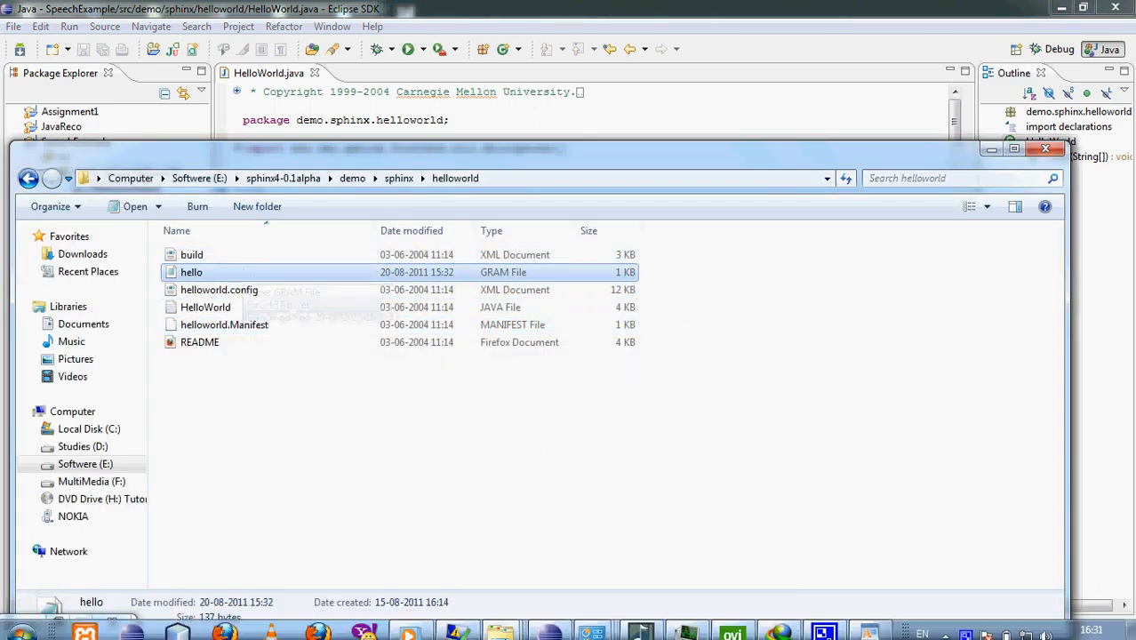
pyautogui.moveTo(501, 622)
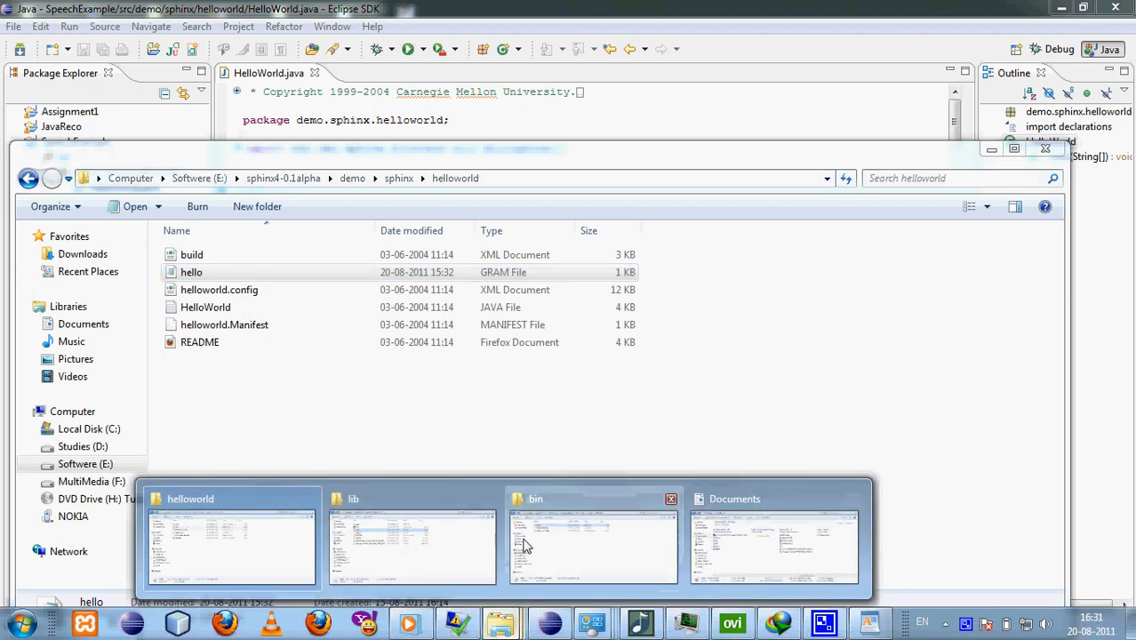
pyautogui.click(590, 542)
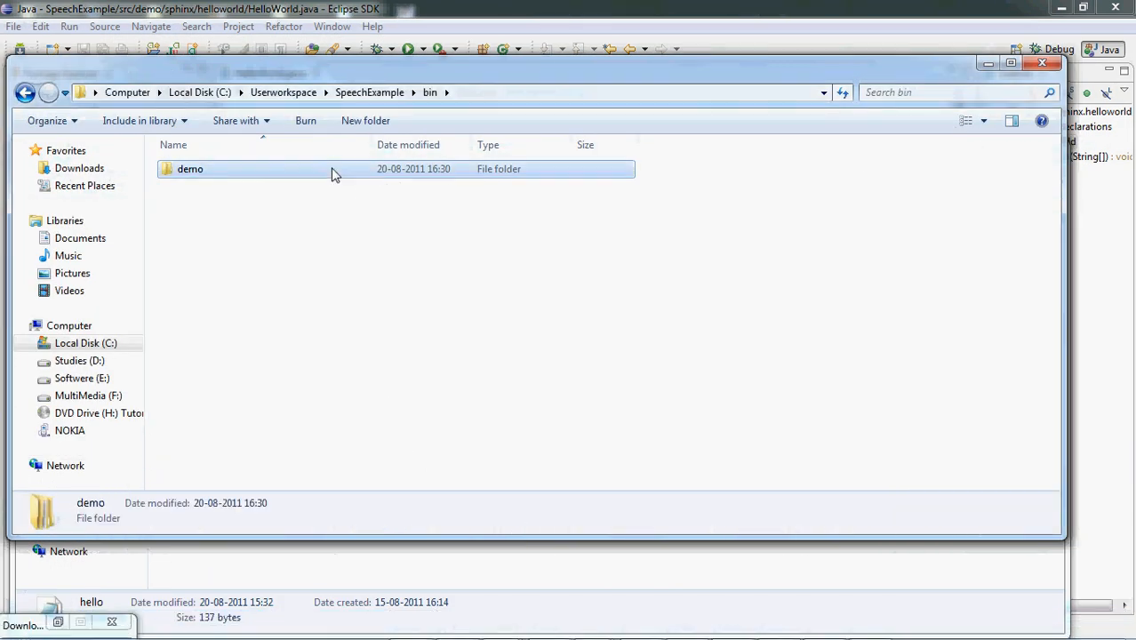
pyautogui.doubleClick(191, 169)
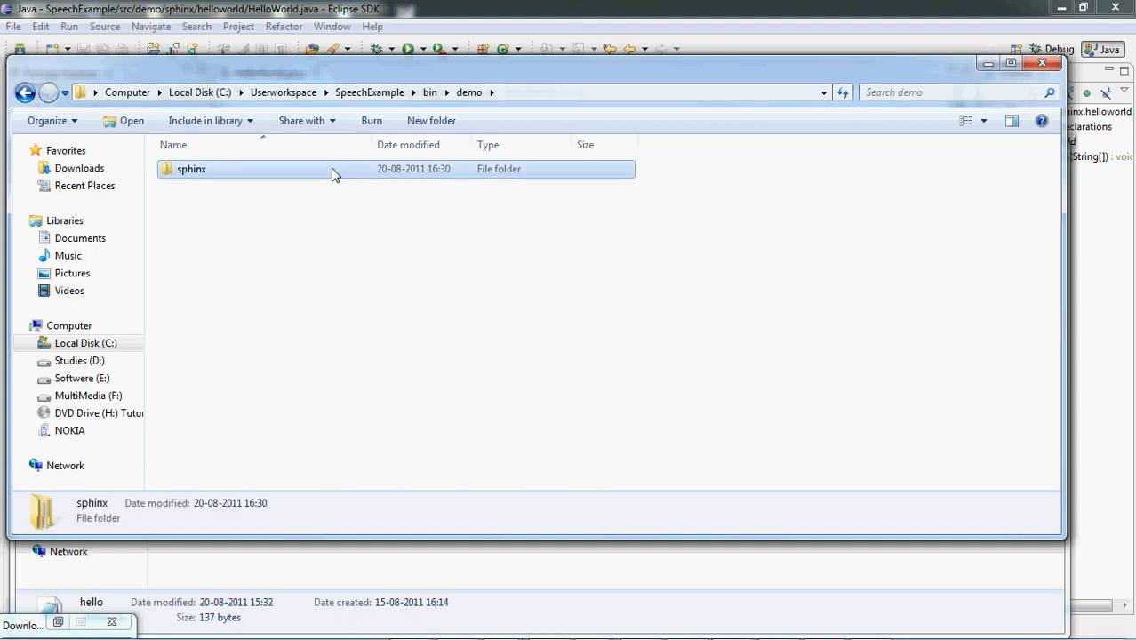
pyautogui.doubleClick(192, 167)
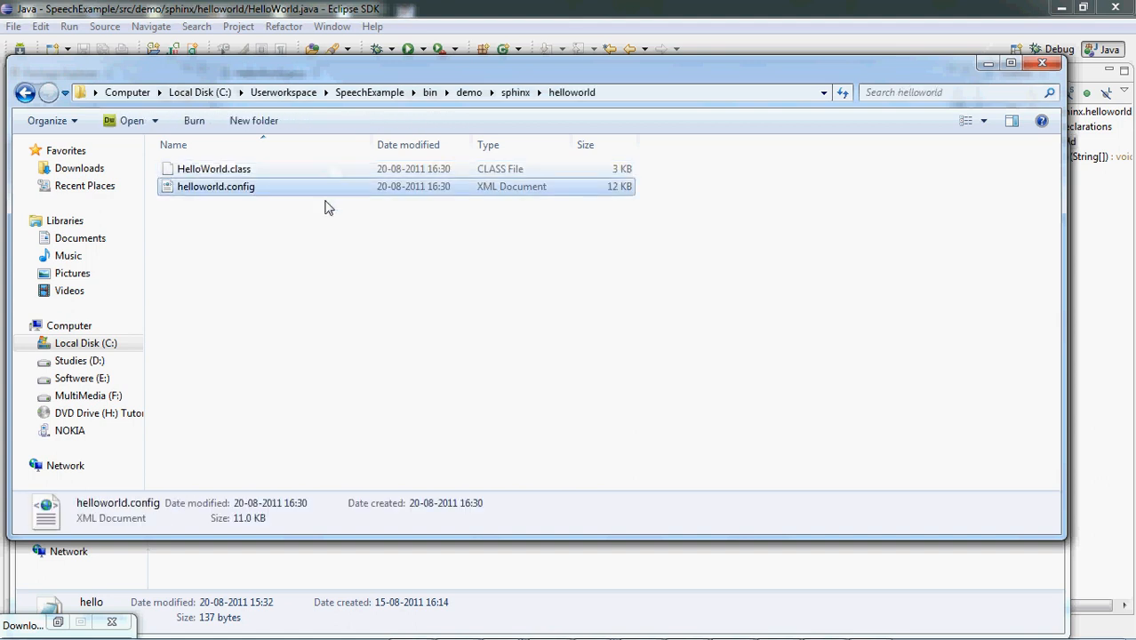
pyautogui.click(270, 259)
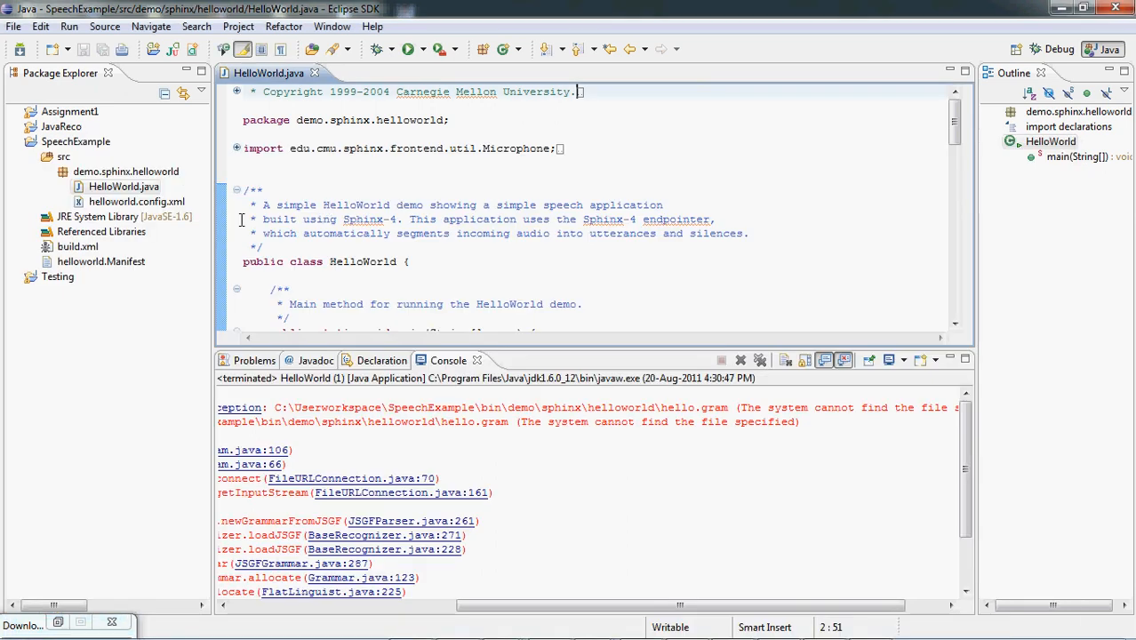
# - Run HelloWorld as a Java application, recognize spoken phrases, then terminate it
pyautogui.rightClick(124, 187)
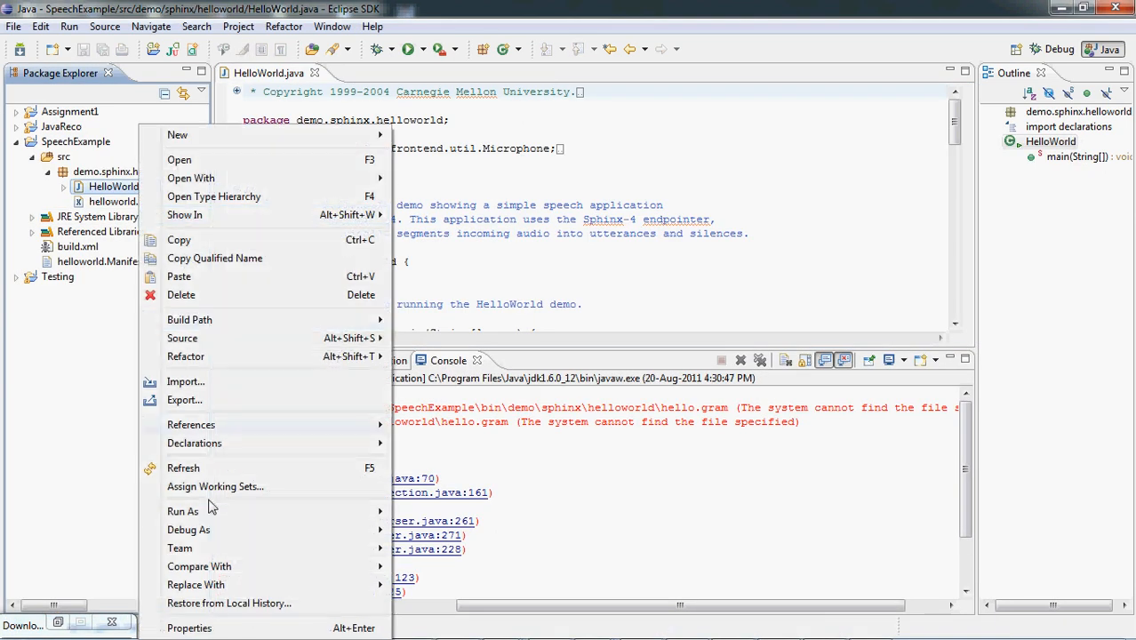
pyautogui.click(183, 513)
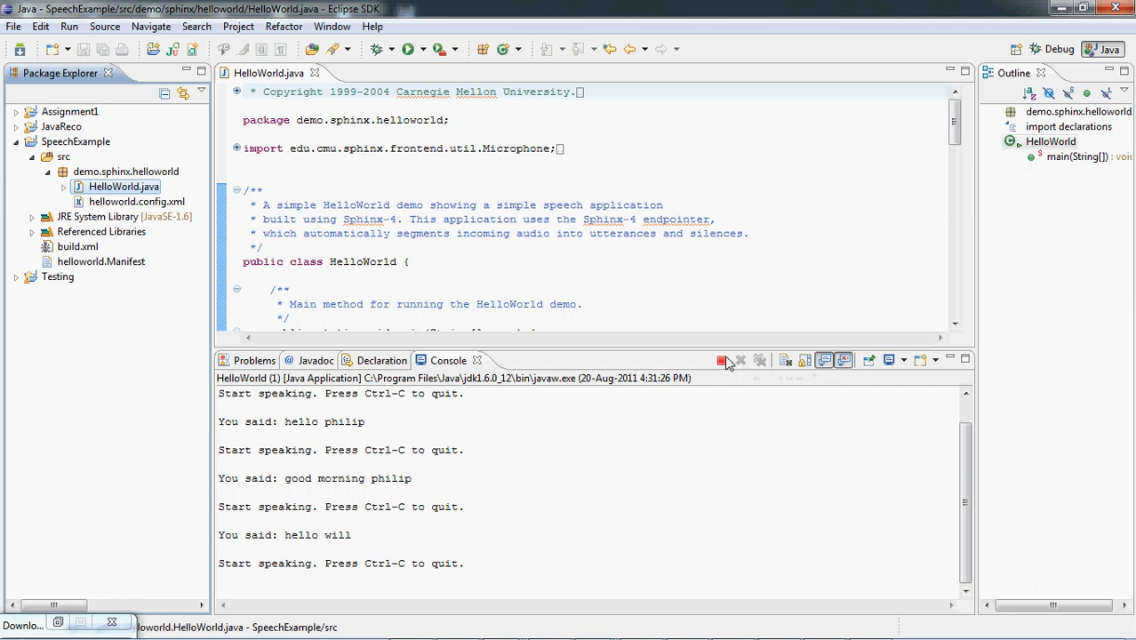
pyautogui.click(722, 359)
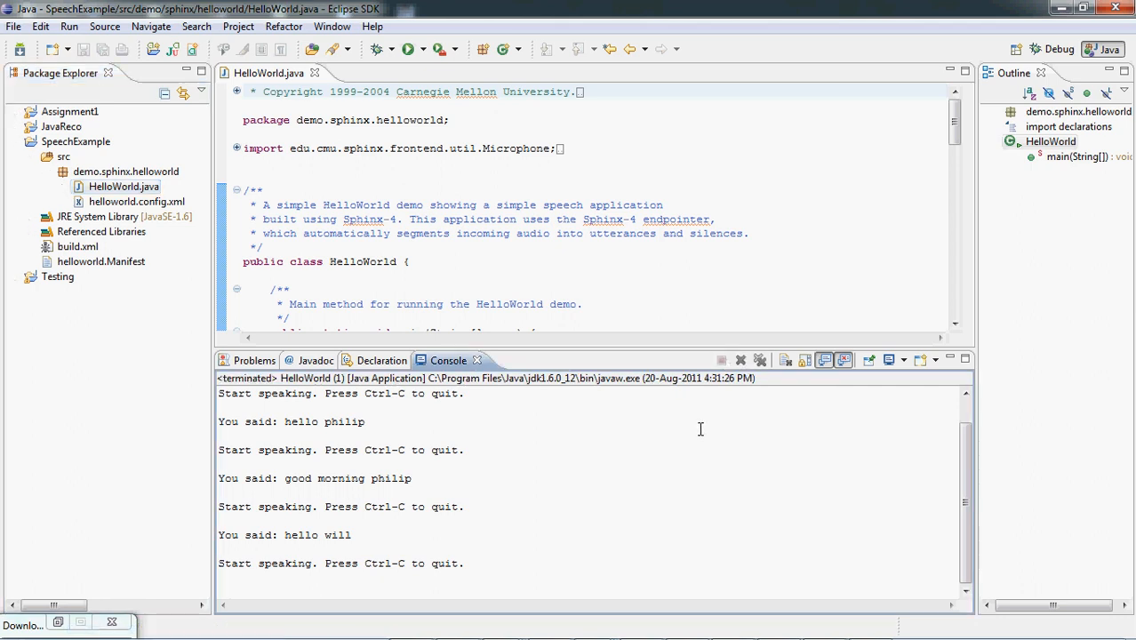
pyautogui.click(672, 270)
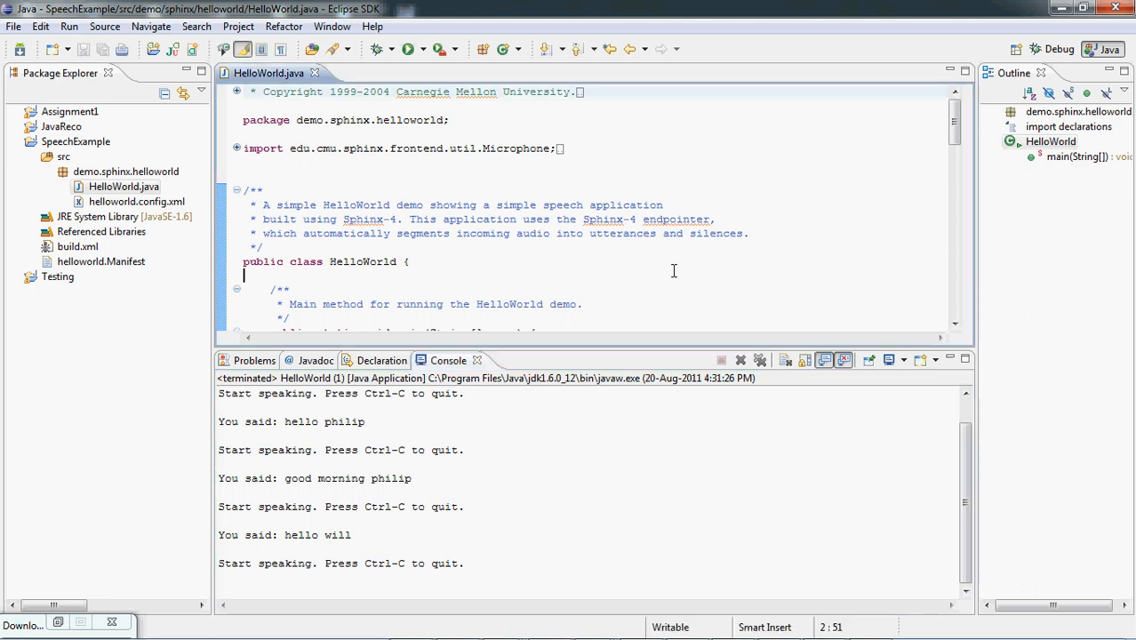
pyautogui.scroll(-3)
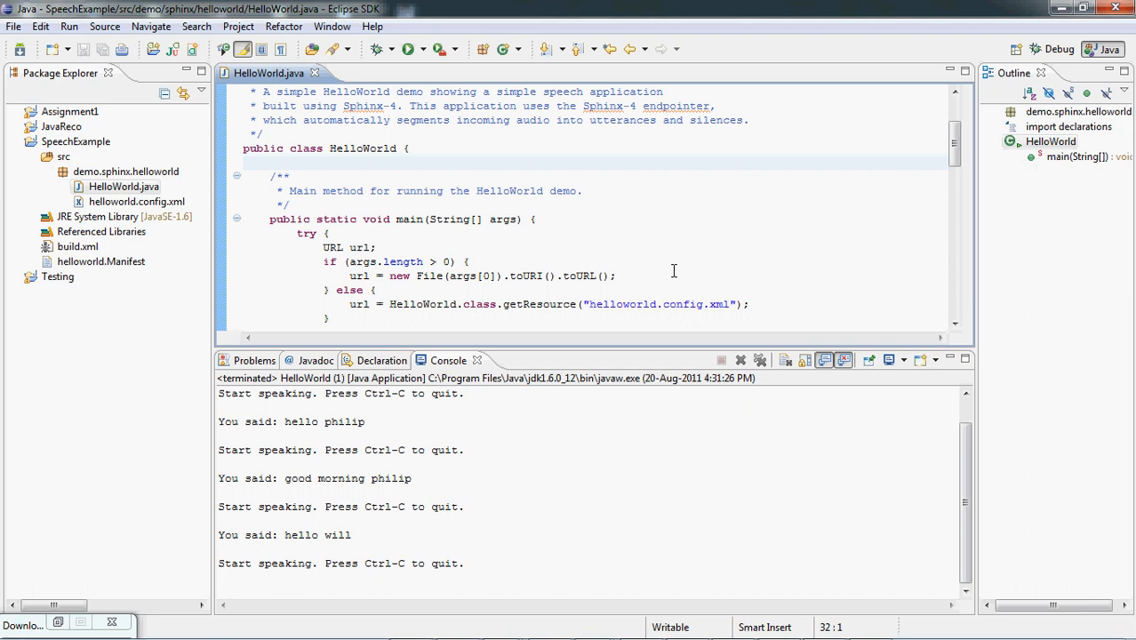
pyautogui.click(246, 164)
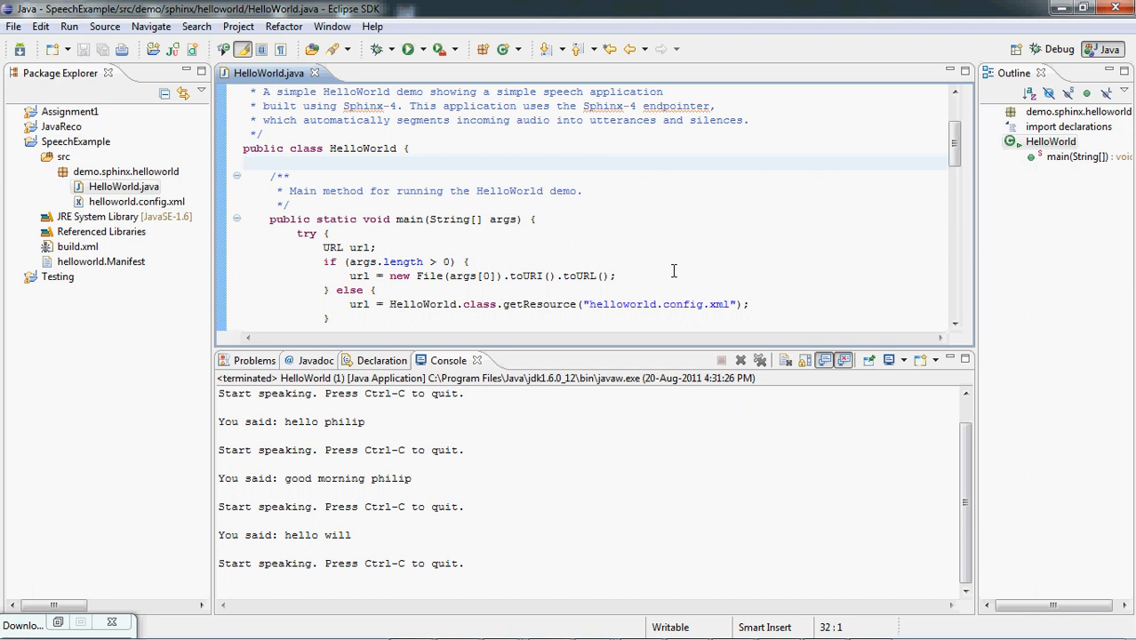
pyautogui.click(253, 163)
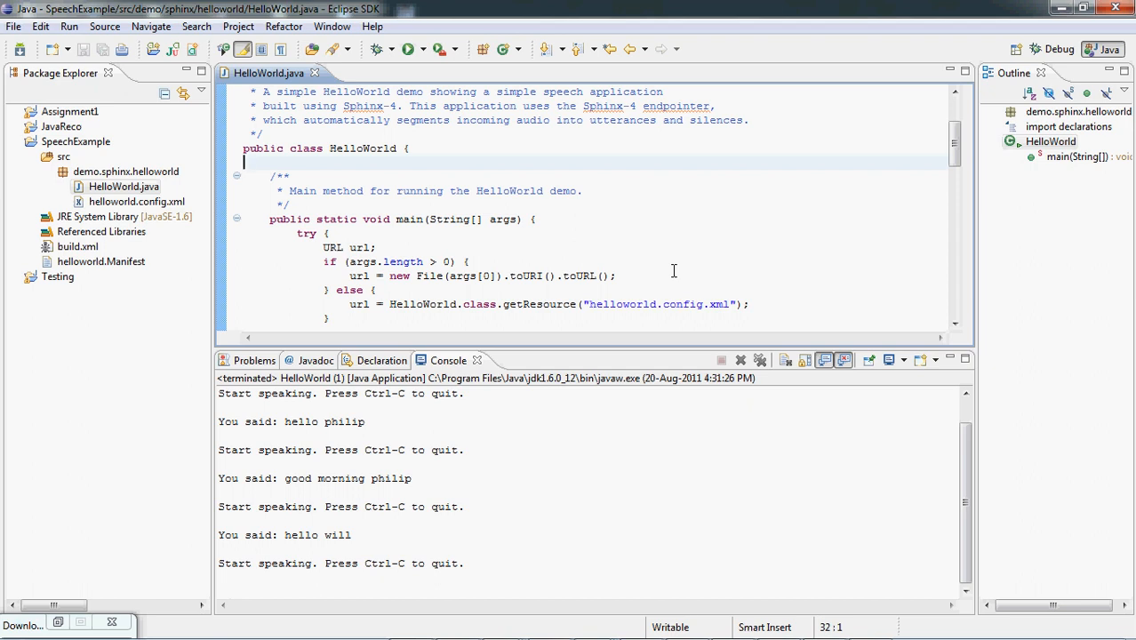
pyautogui.click(555, 206)
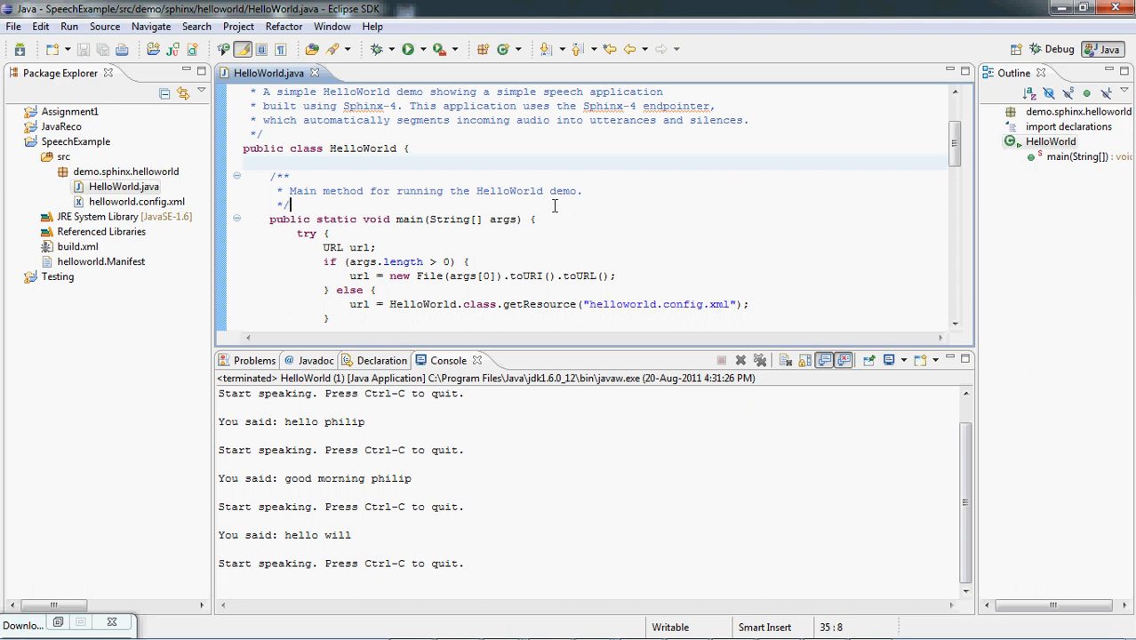
pyautogui.scroll(-3)
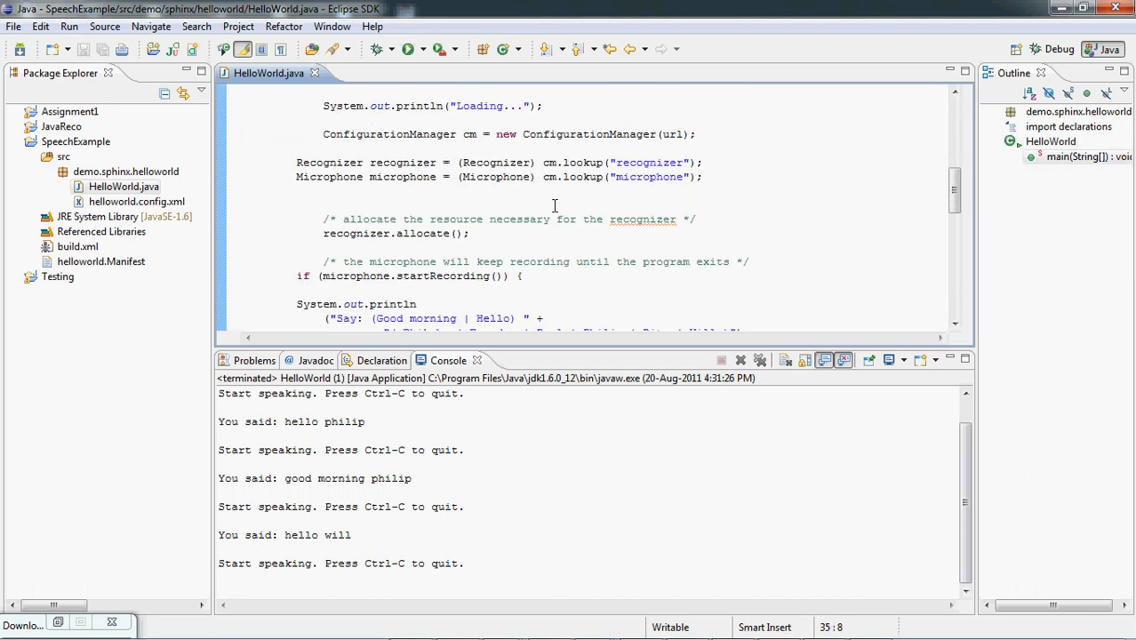